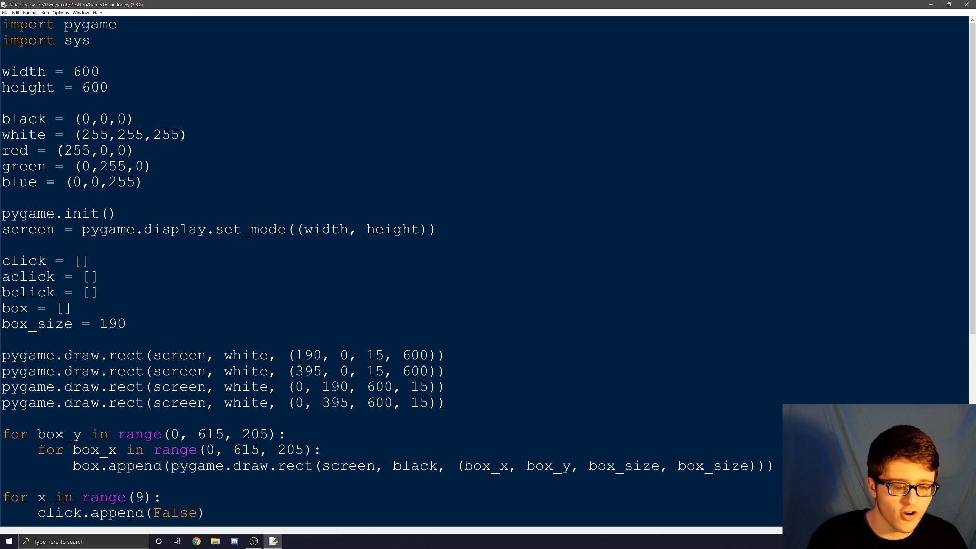
# - Insert a blank line after the colour definitions for a new variable
pyautogui.press('F5')
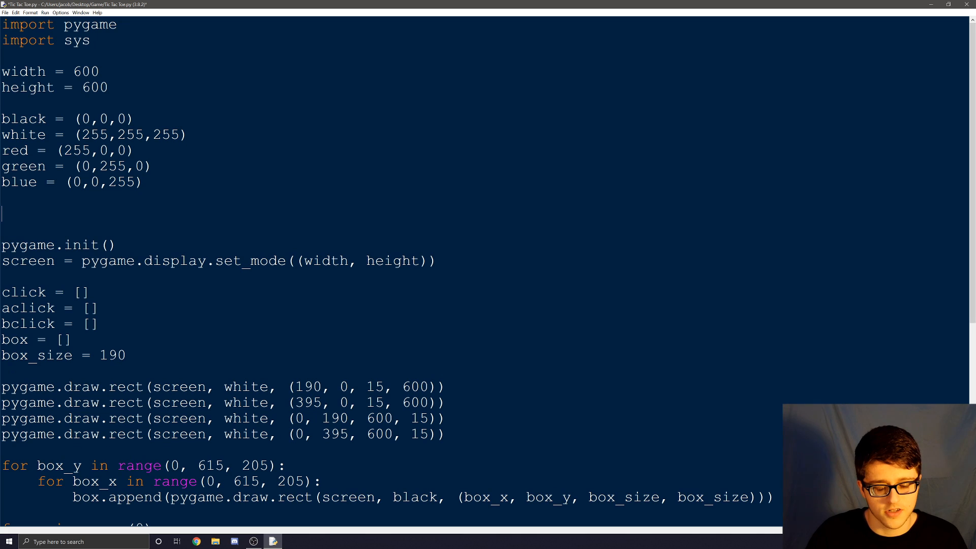
# - Define turn = 1 below the colours and scroll down to the while game loop
pyautogui.write('turn =')
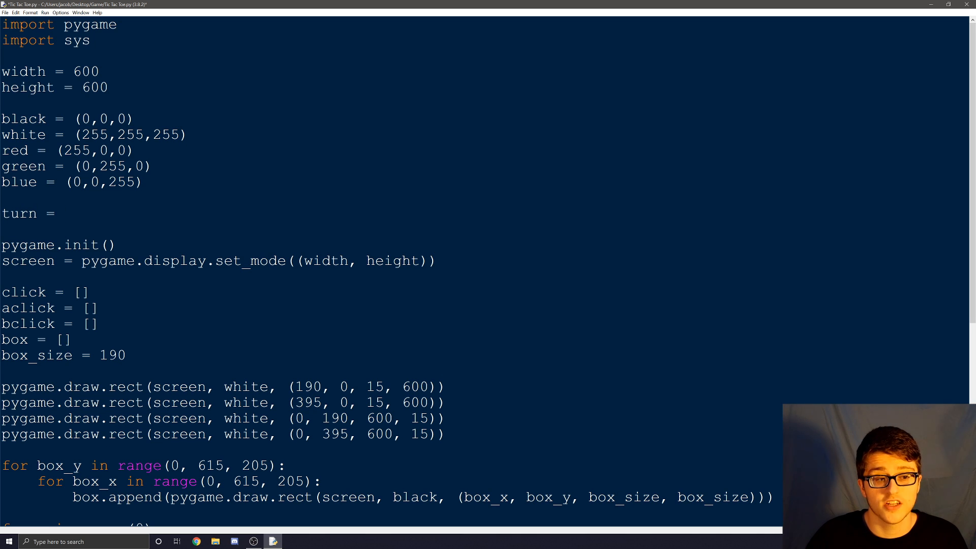
pyautogui.write('1')
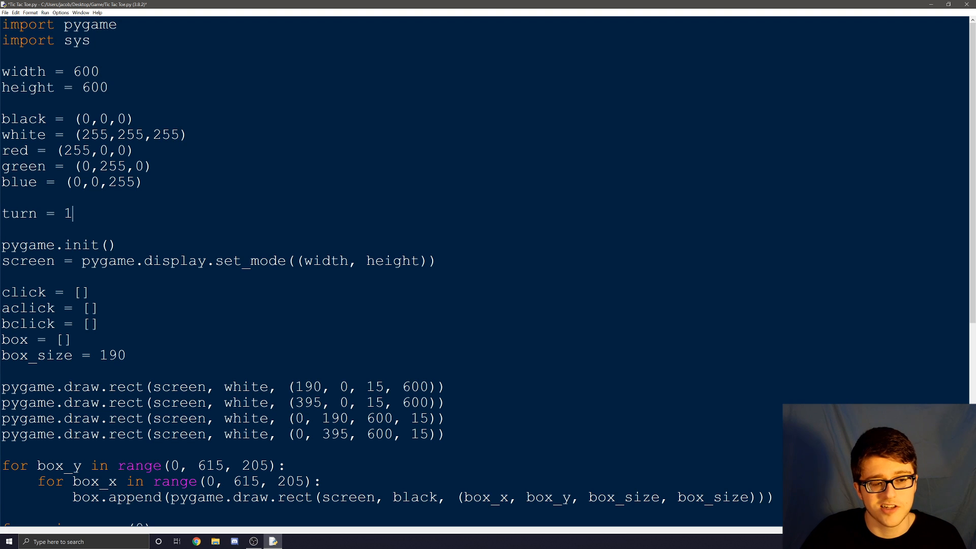
pyautogui.scroll(-3)
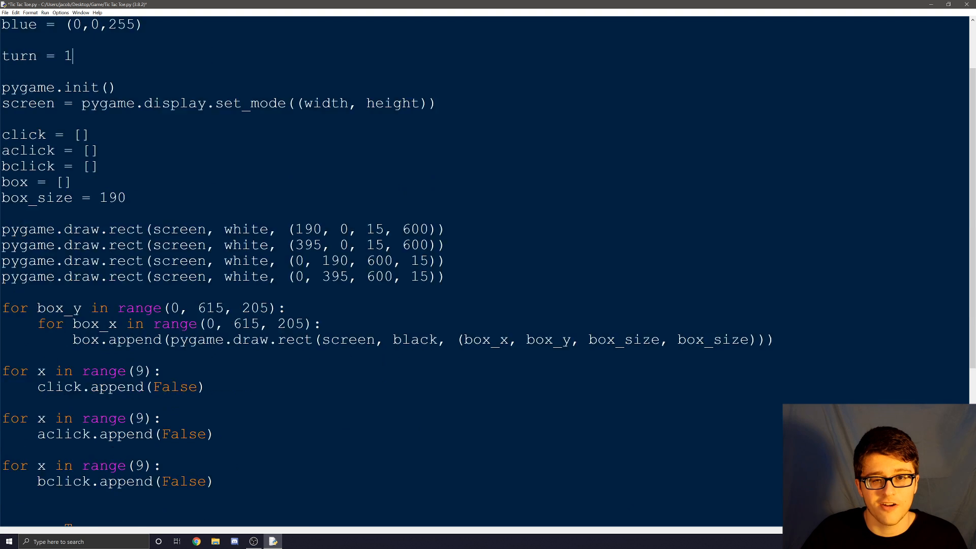
pyautogui.scroll(-3)
pyautogui.write('if t')
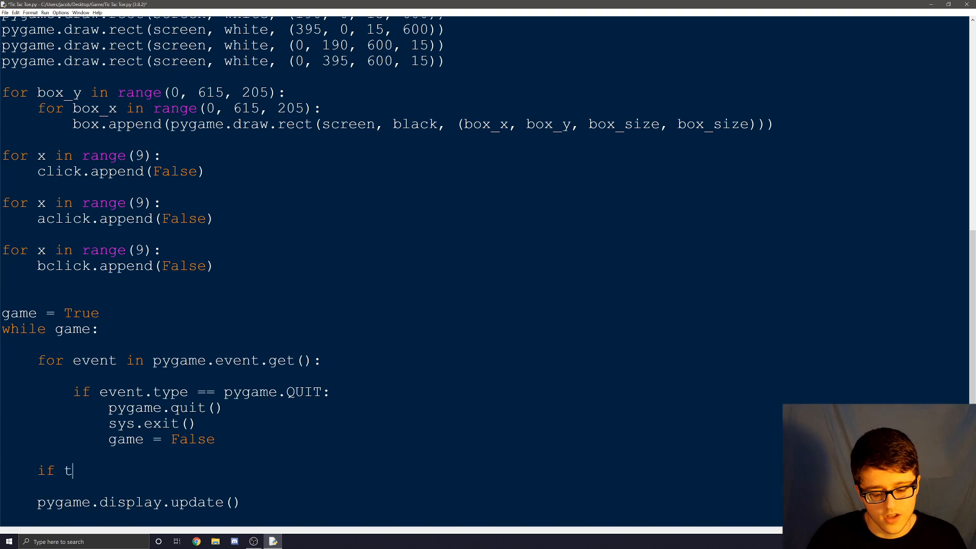
# - Write 'if turn == 1:' inside the game loop and start its indented body
pyautogui.write('r')
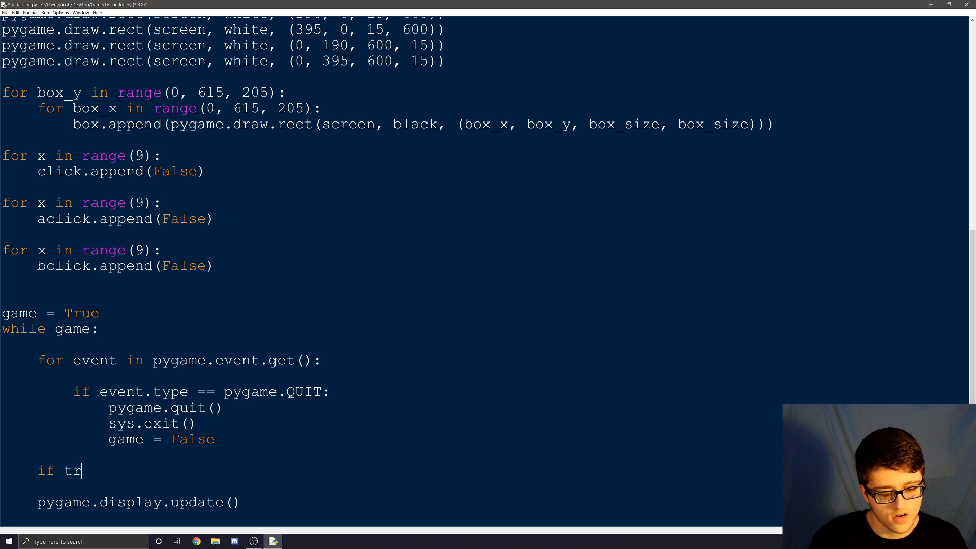
pyautogui.write('urn ==')
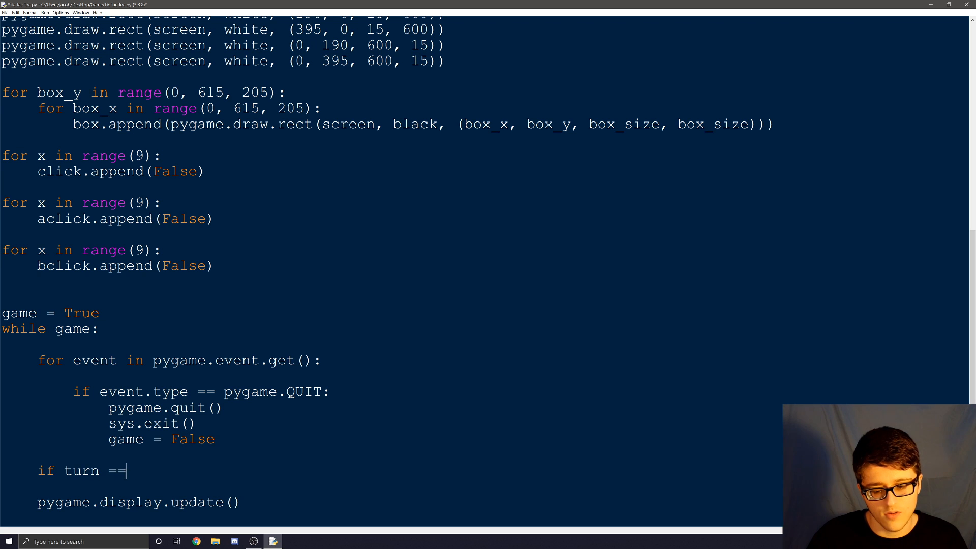
pyautogui.write('1:')
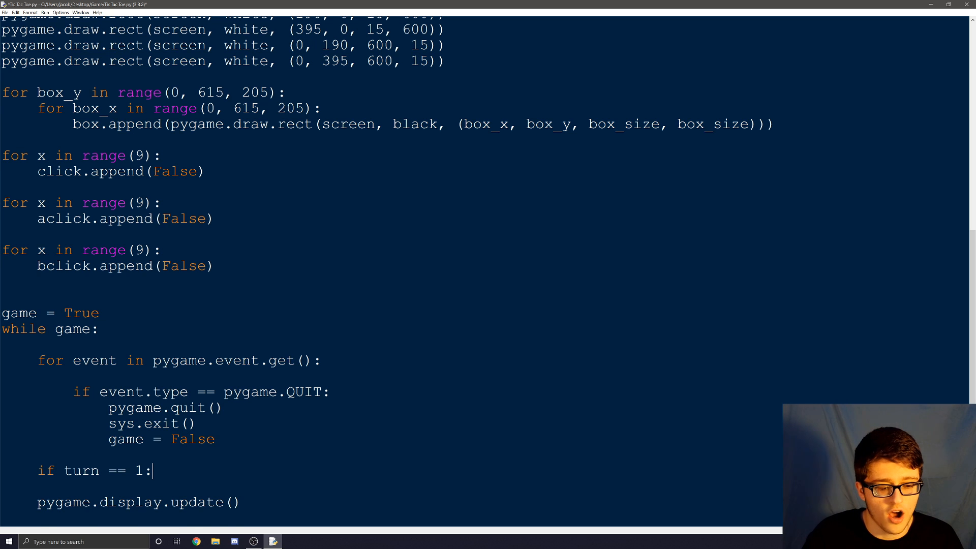
pyautogui.press('enter')
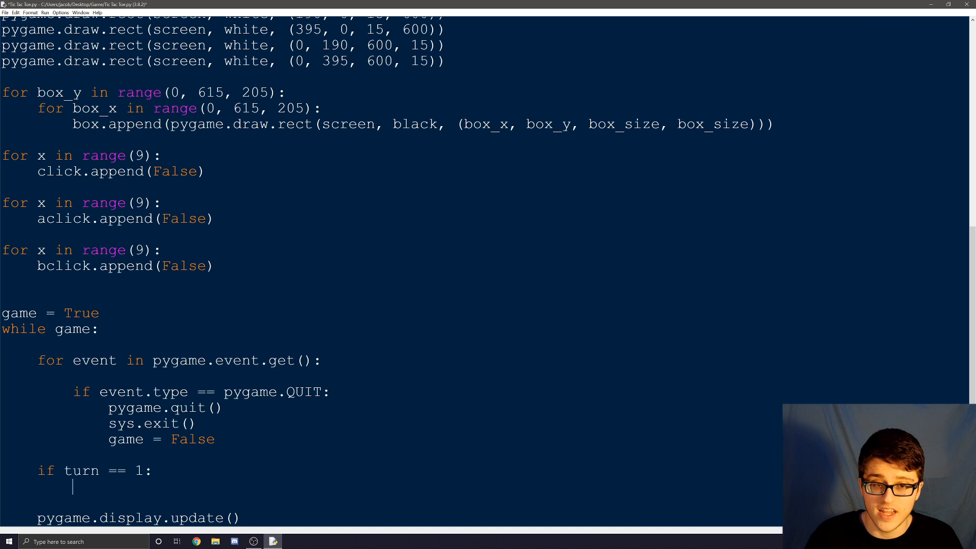
# - Begin the nested check 'if pygame.mouse.get_pressed()[0] and' under the turn check
pyautogui.write('if')
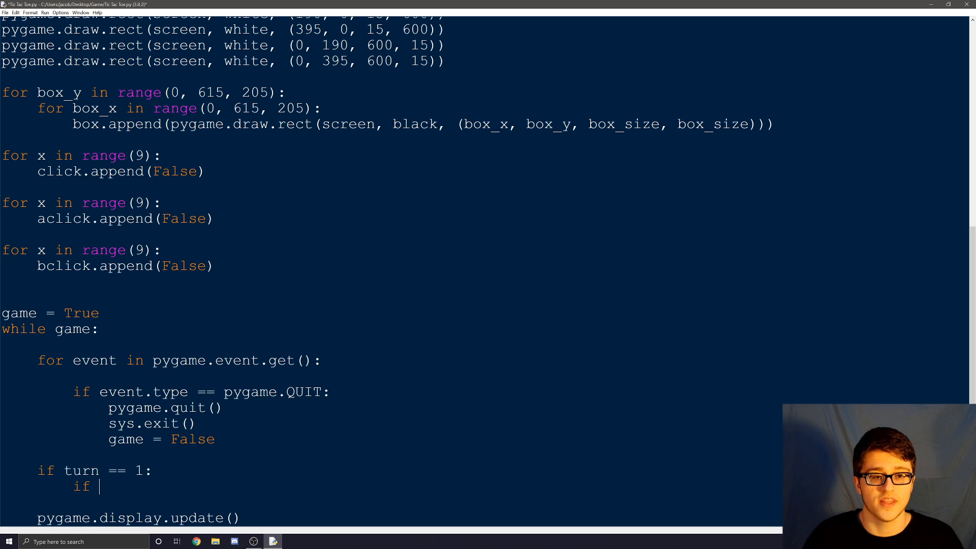
pyautogui.write('pyg')
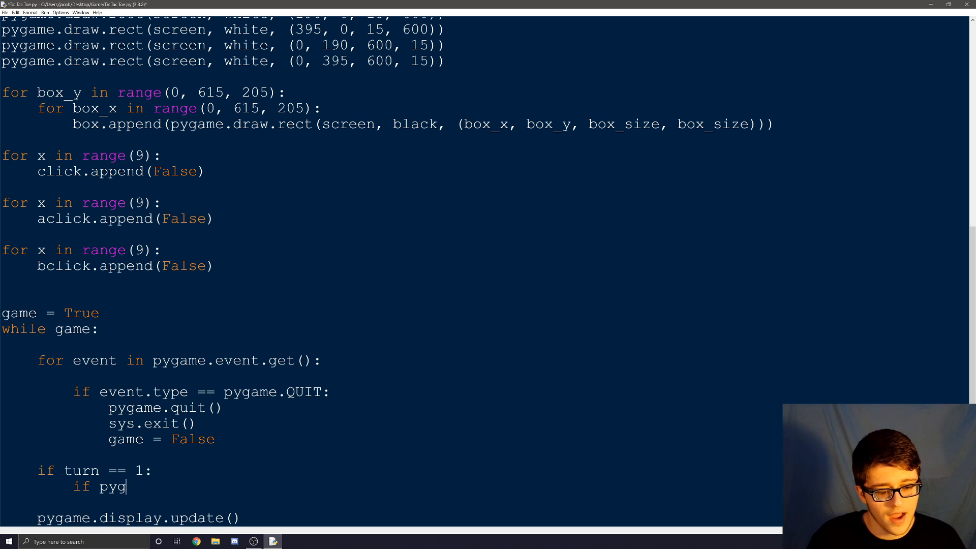
pyautogui.write('ame.')
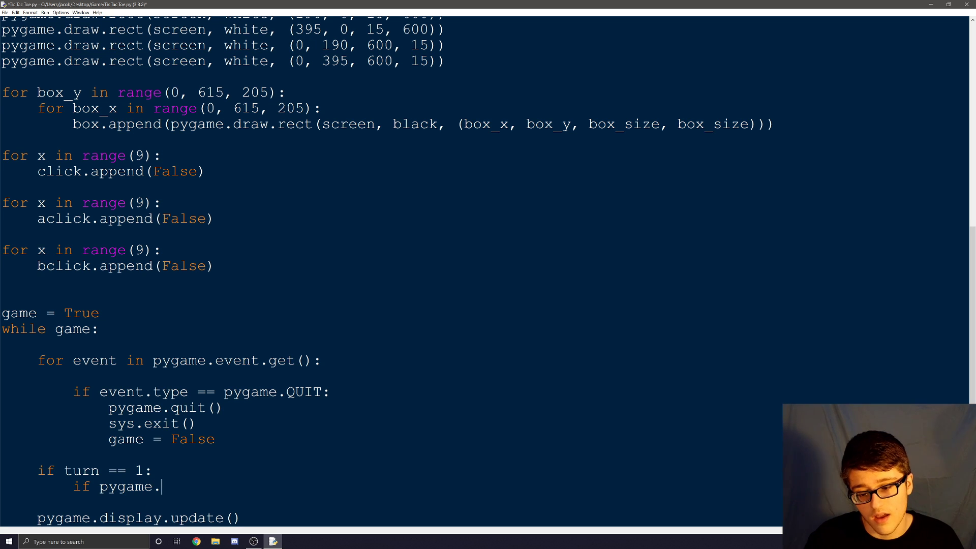
pyautogui.write('mouse.')
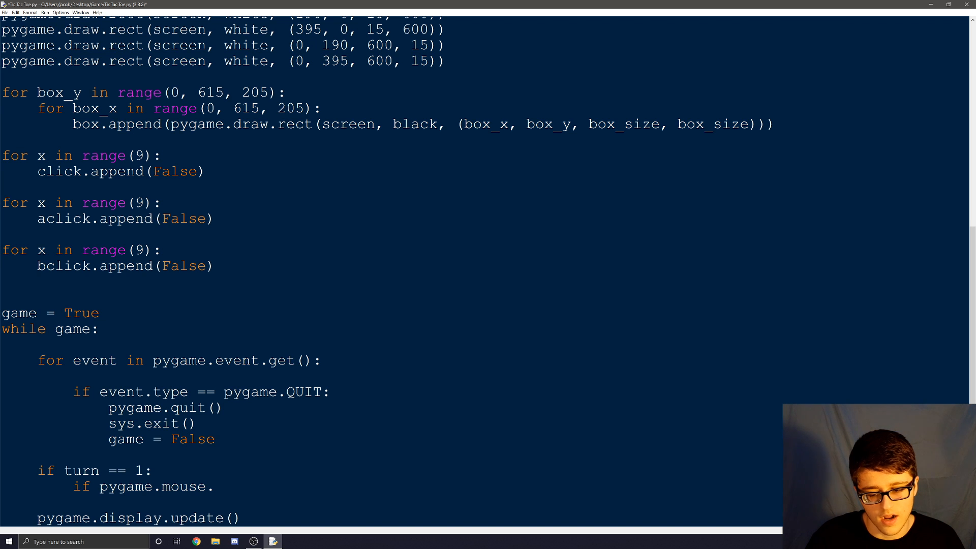
pyautogui.write('get_pres')
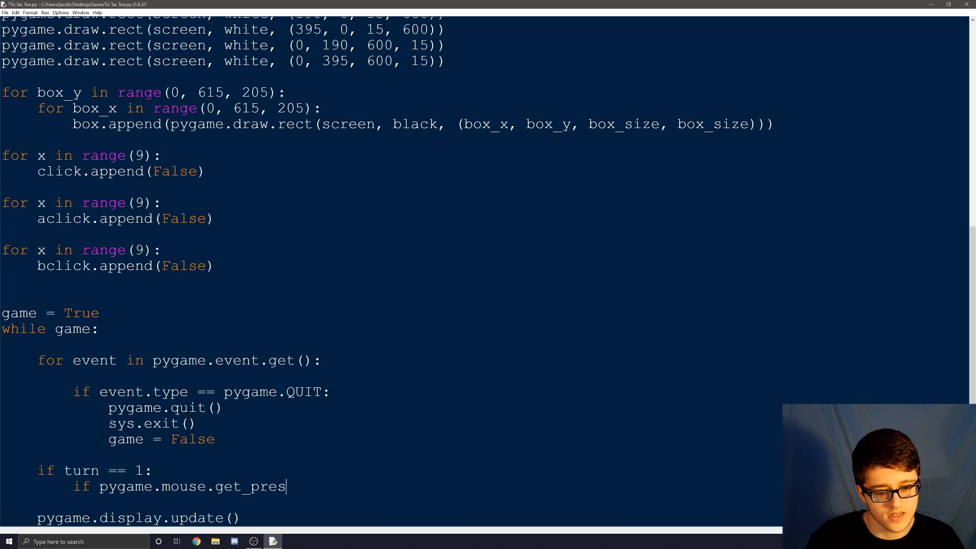
pyautogui.write('sed()')
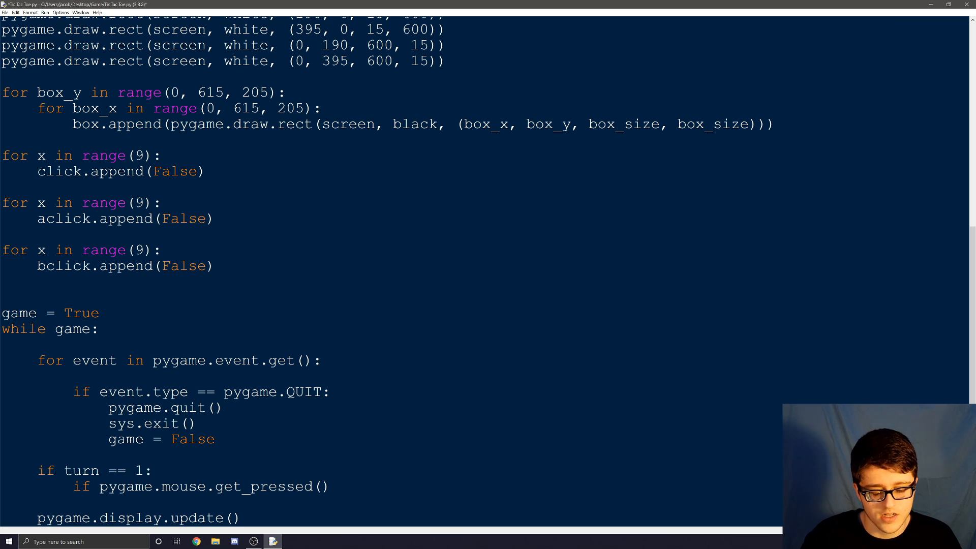
pyautogui.write('[0')
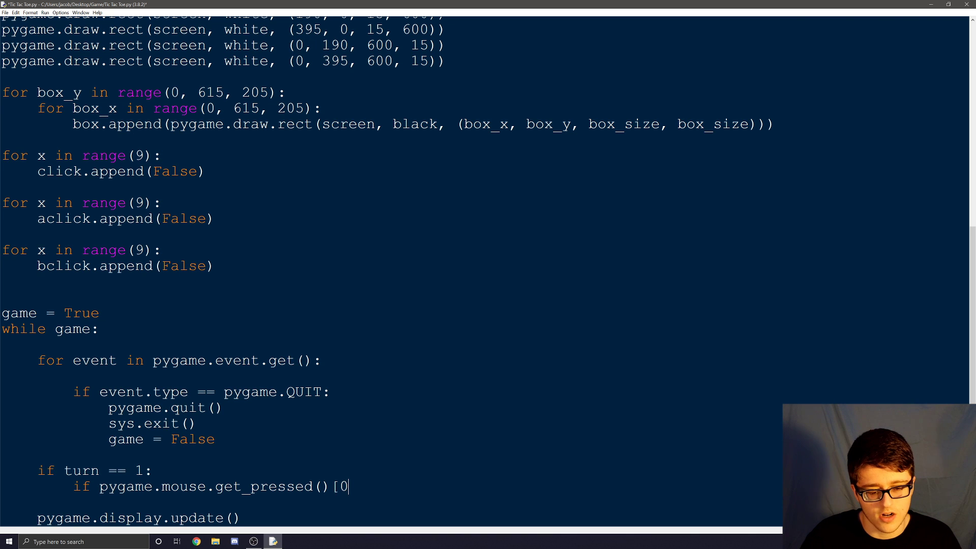
pyautogui.write(']')
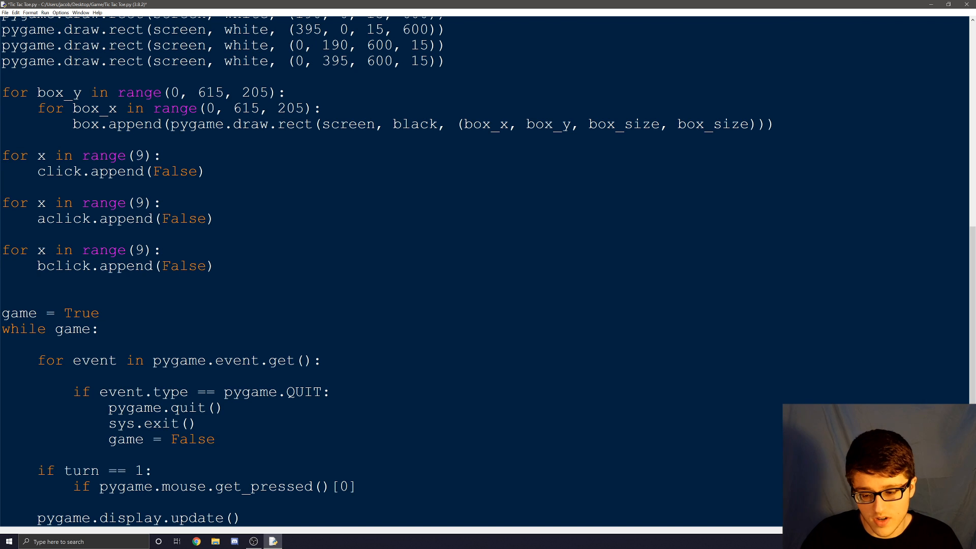
pyautogui.write('and')
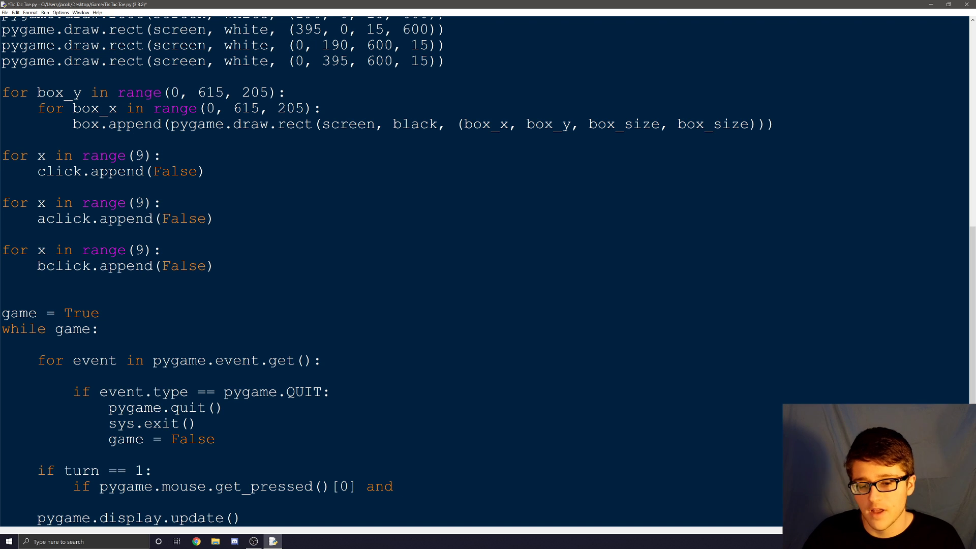
# - Extend the condition with box[0].collidepoint(pygame.mouse.get_pos()) for the first grid box
pyautogui.write('box')
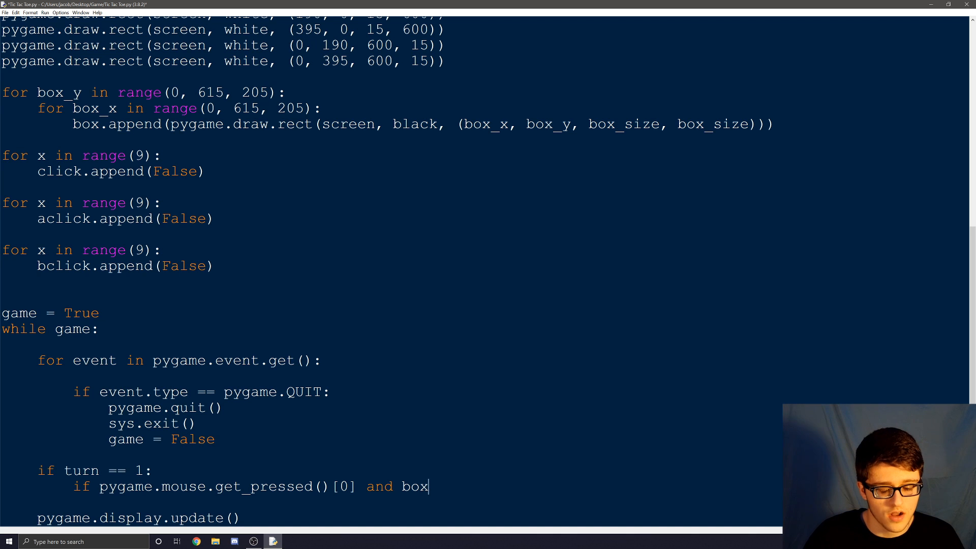
pyautogui.write('[0]')
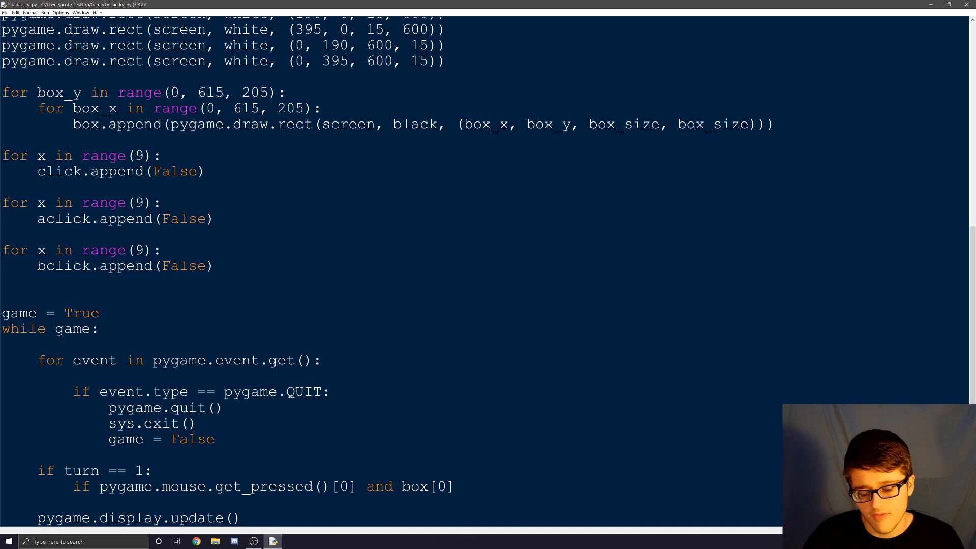
pyautogui.write('.colli')
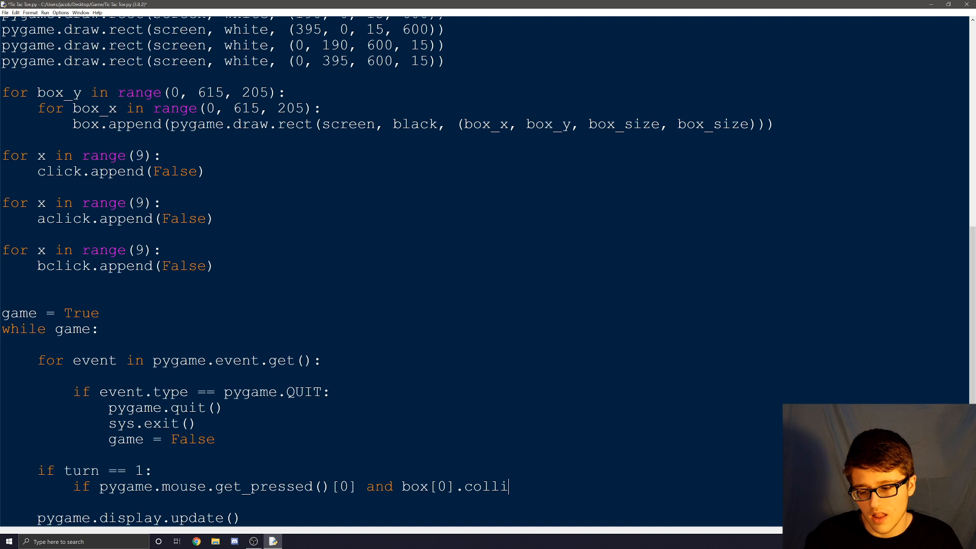
pyautogui.write('depoint')
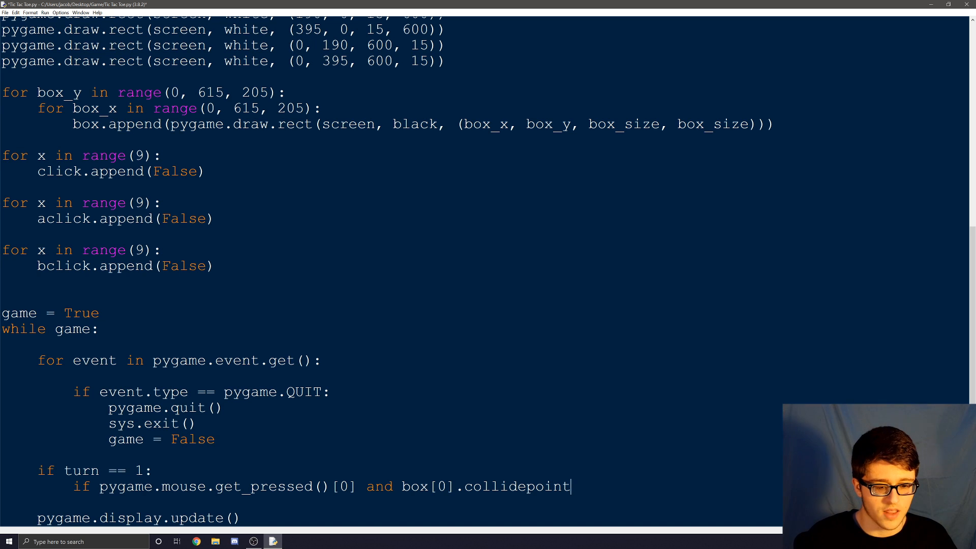
pyautogui.write('(')
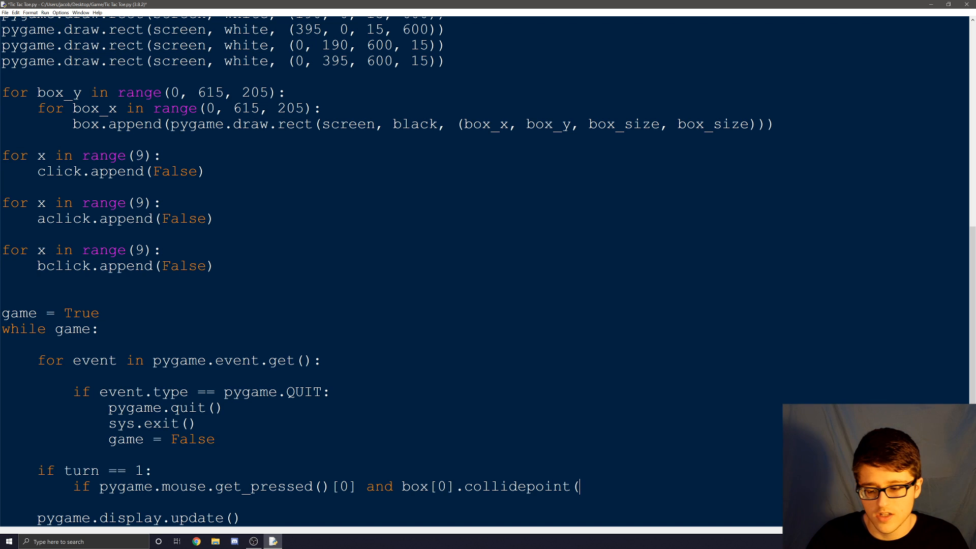
pyautogui.write('pygame')
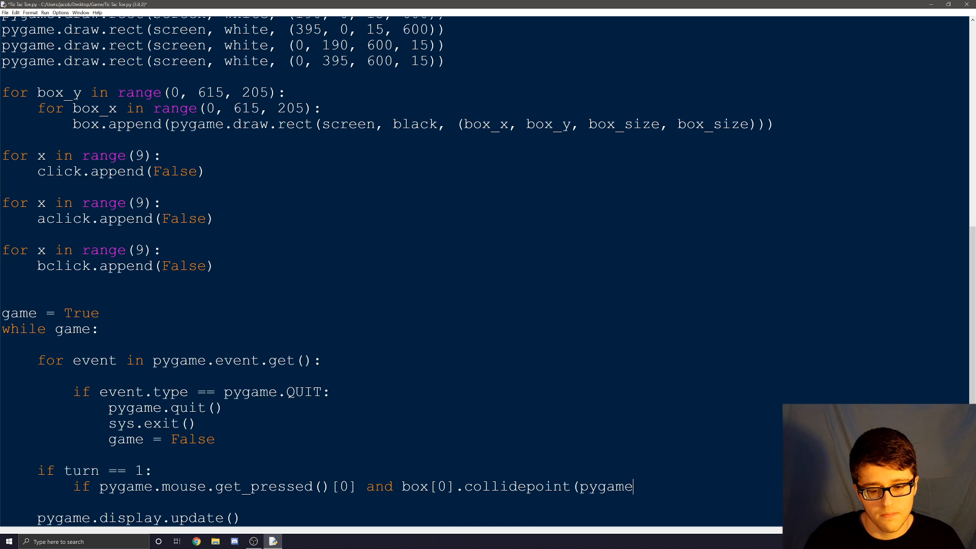
pyautogui.write('.mouse.')
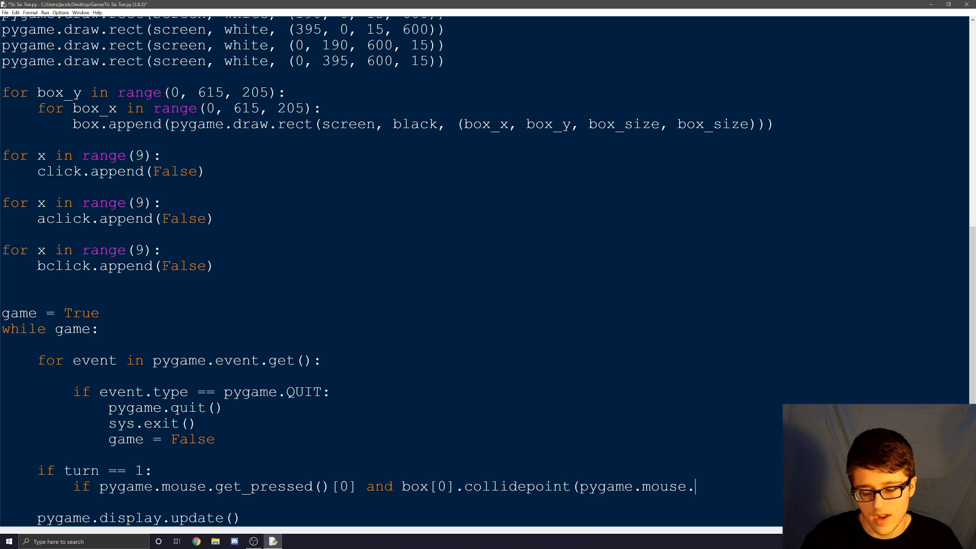
pyautogui.write('get_pos')
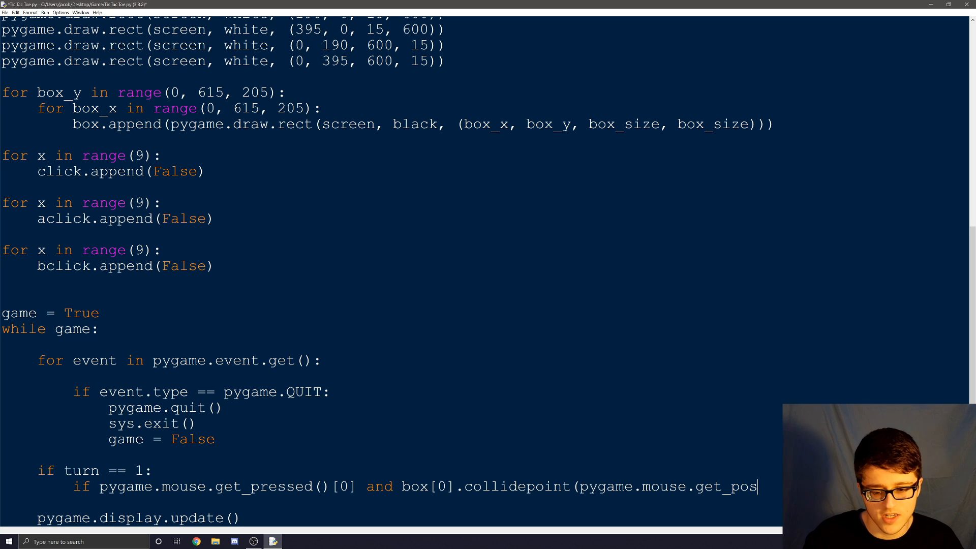
pyautogui.write('()) a')
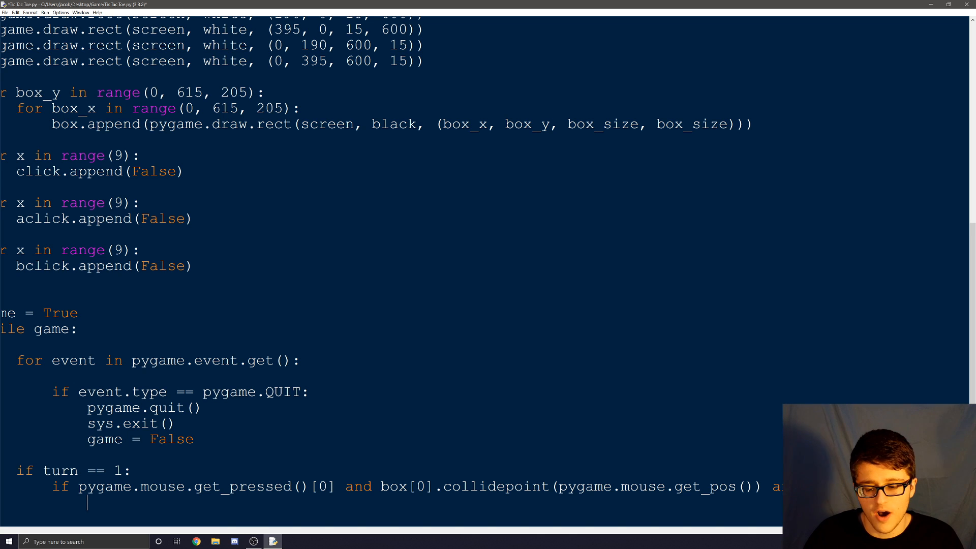
# - Start the draw call pygame.draw.rect(screen, red, (0, for the top-left box
pyautogui.write('pyg')
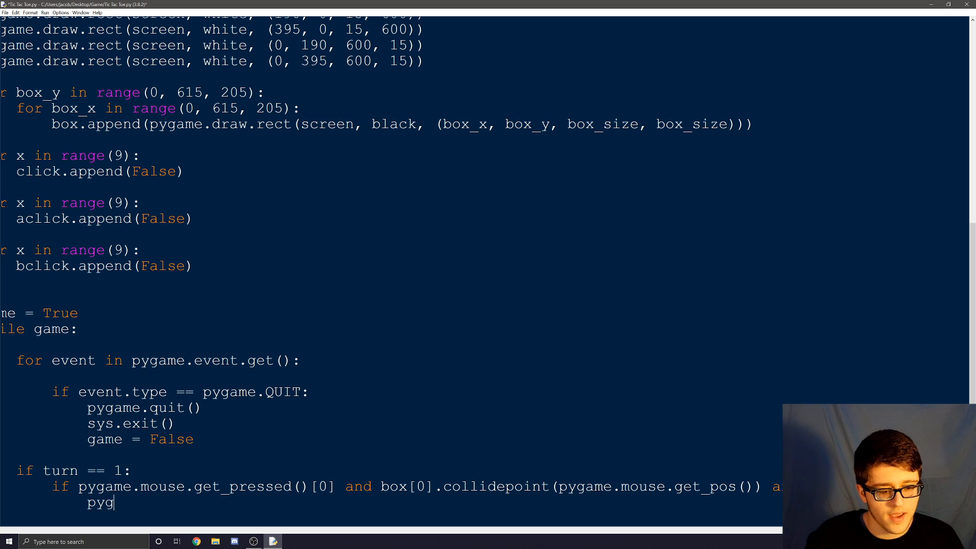
pyautogui.write('ame.draw')
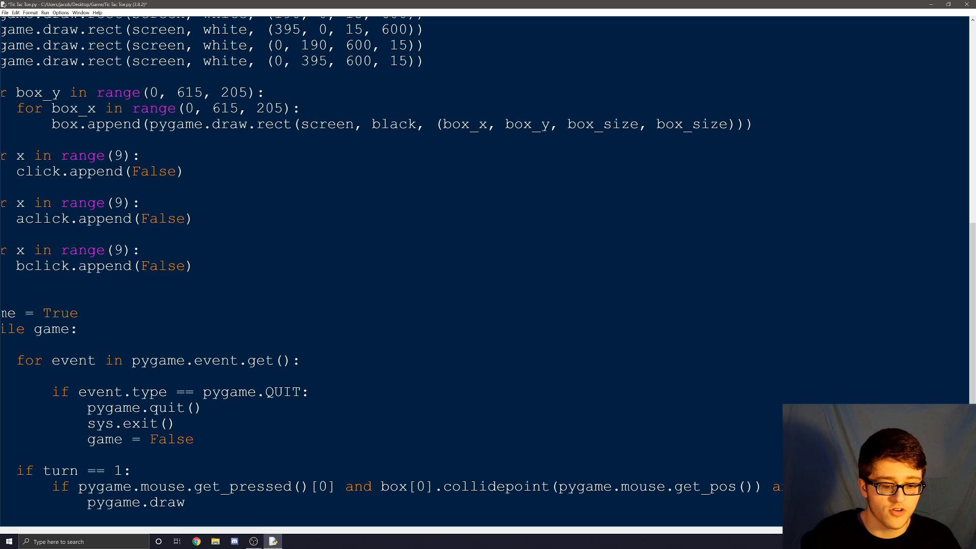
pyautogui.write('.rect')
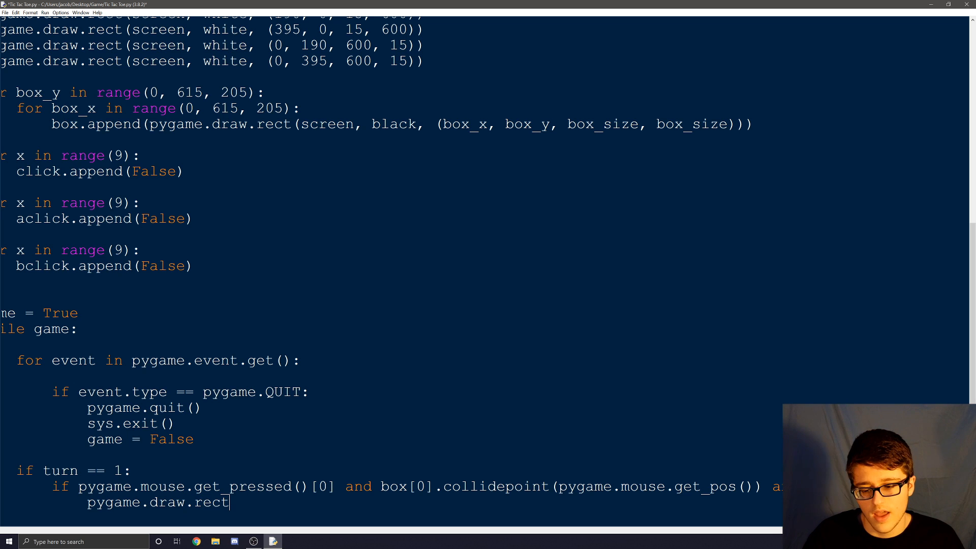
pyautogui.write('(scree')
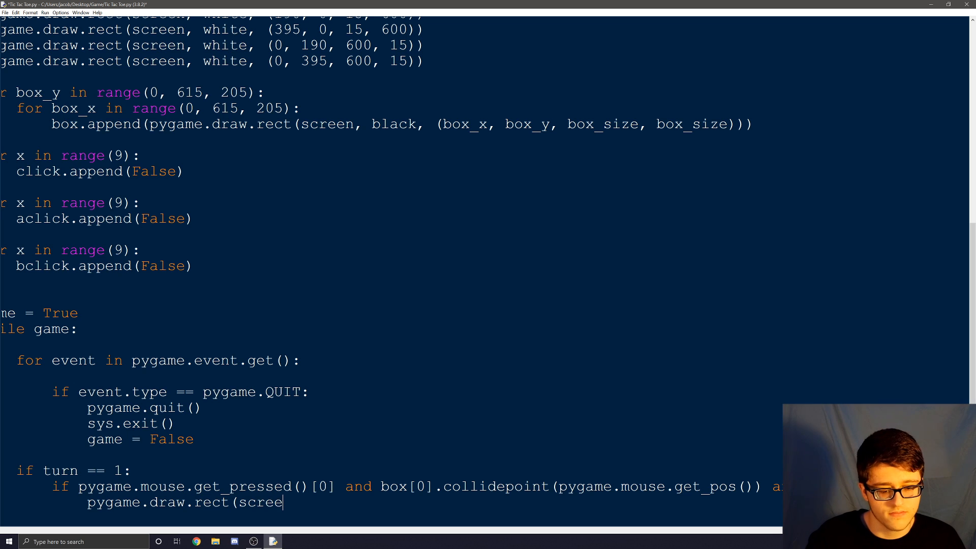
pyautogui.write('n,')
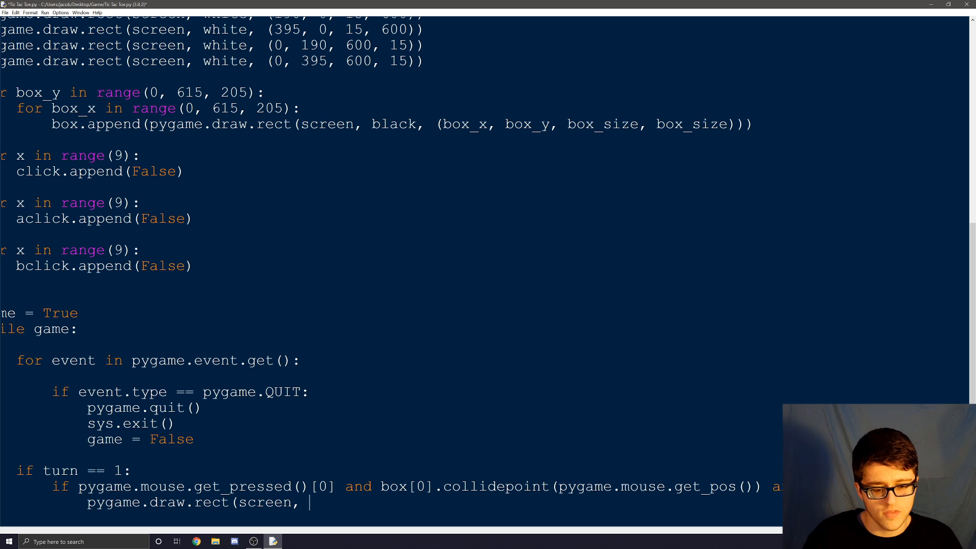
pyautogui.write('red')
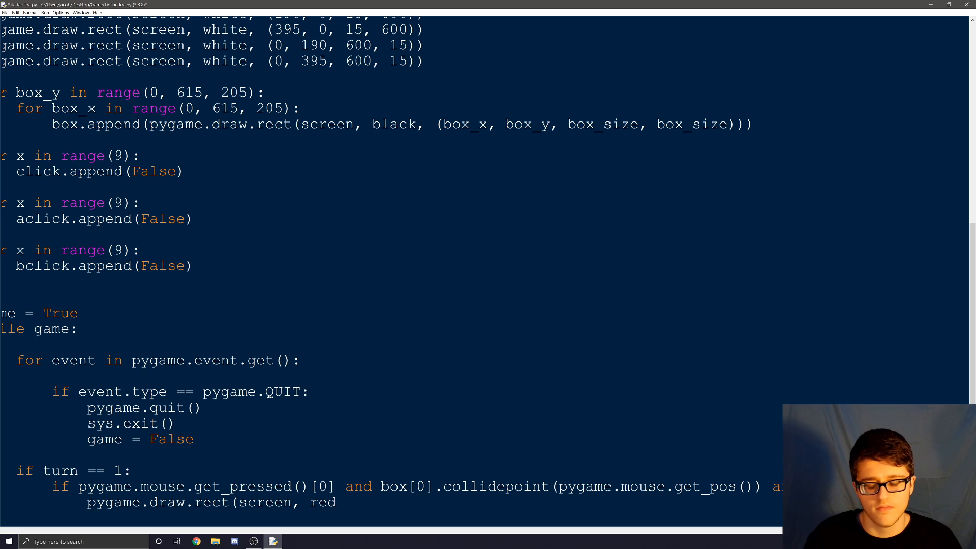
pyautogui.write(',')
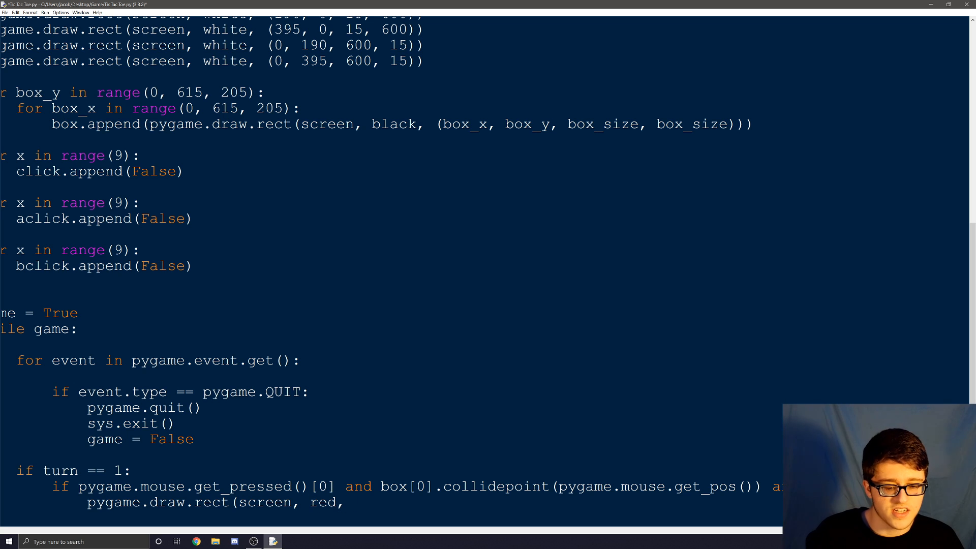
pyautogui.write('(')
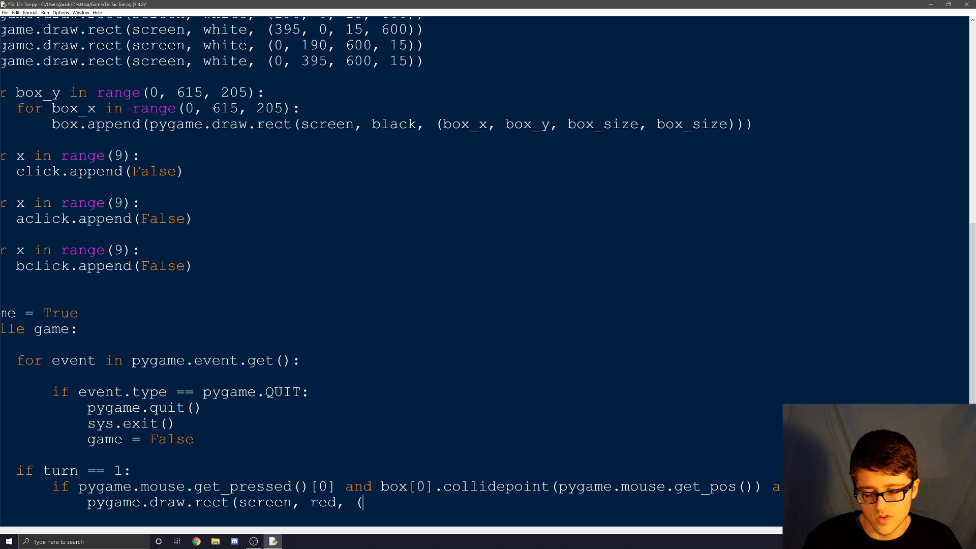
pyautogui.write('0,')
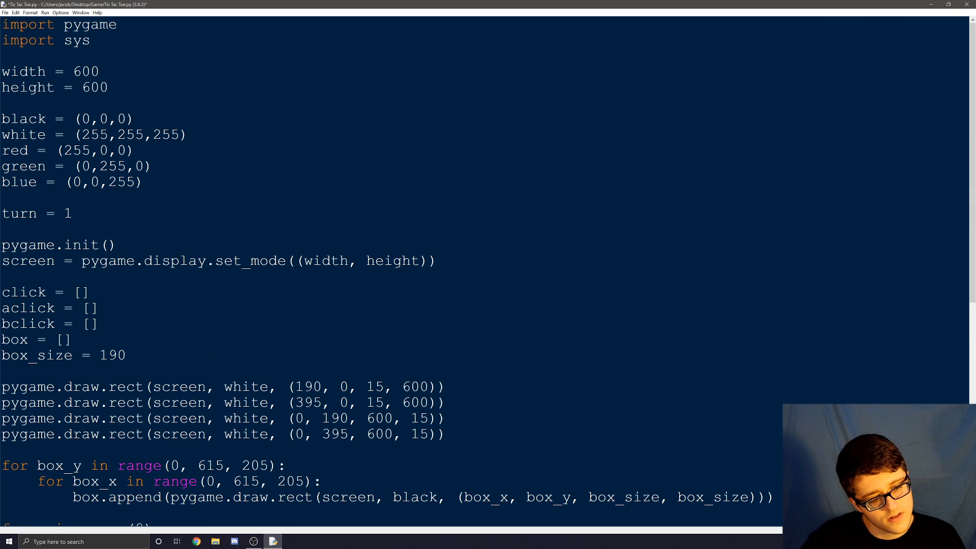
# - Finish the rect with box_size, box_size)) to complete the red square draw
pyautogui.scroll(-3)
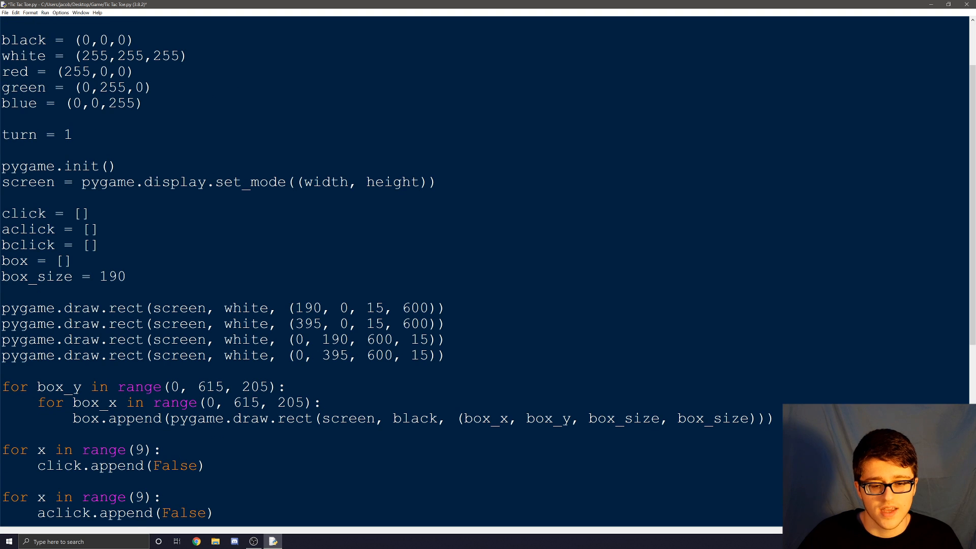
pyautogui.scroll(-3)
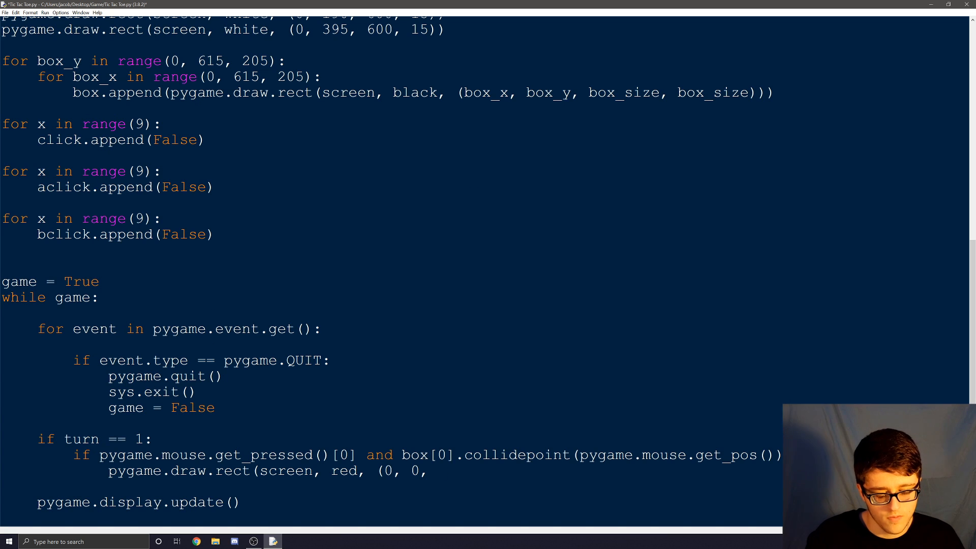
pyautogui.write('box_size, b')
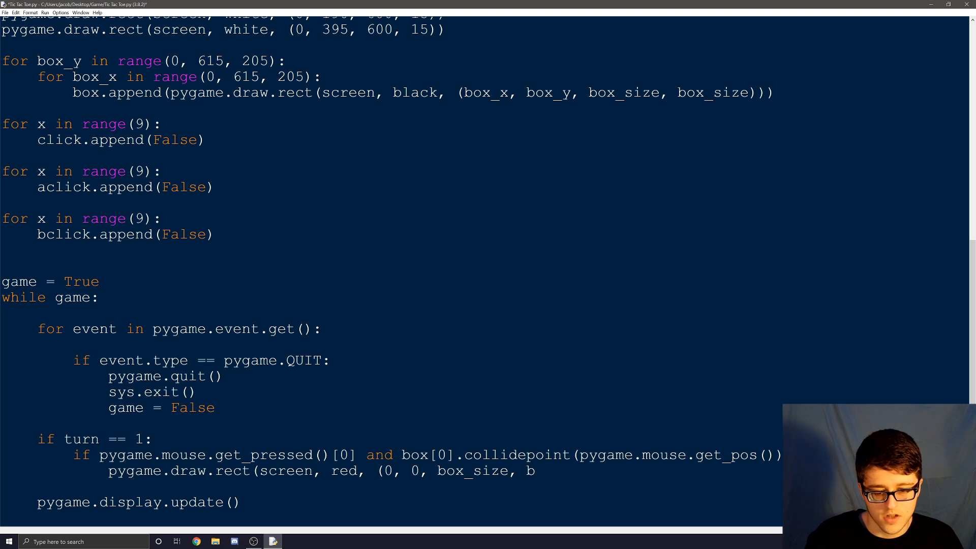
pyautogui.write('ox_size')
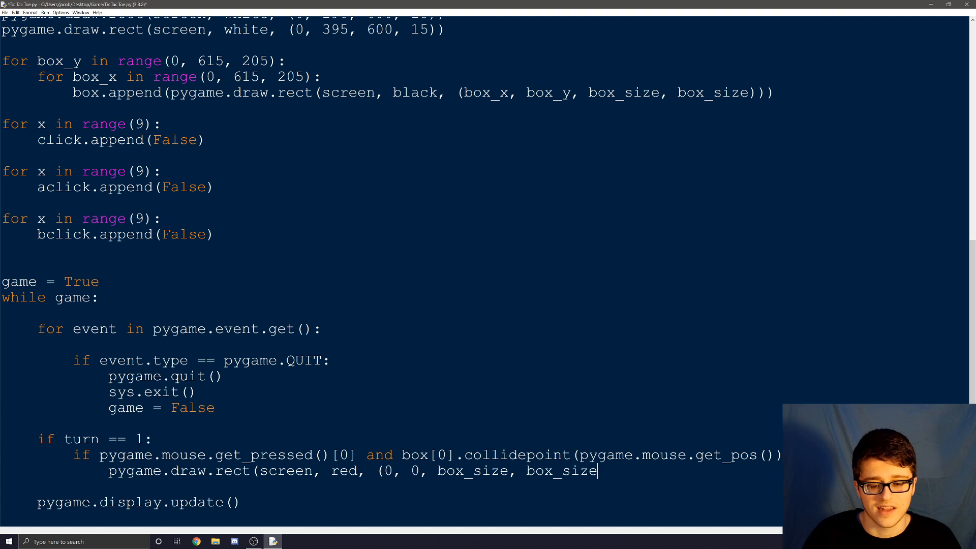
pyautogui.write(')')
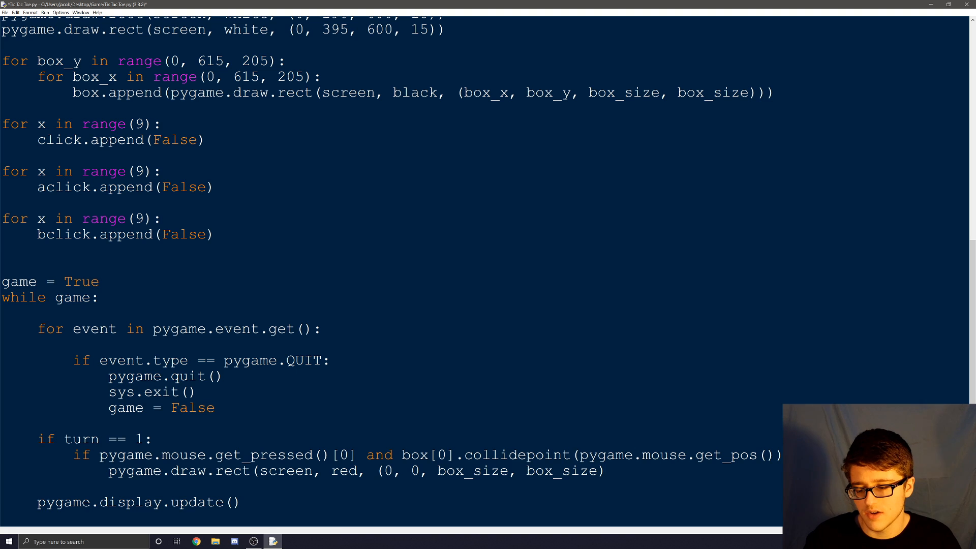
pyautogui.write(')')
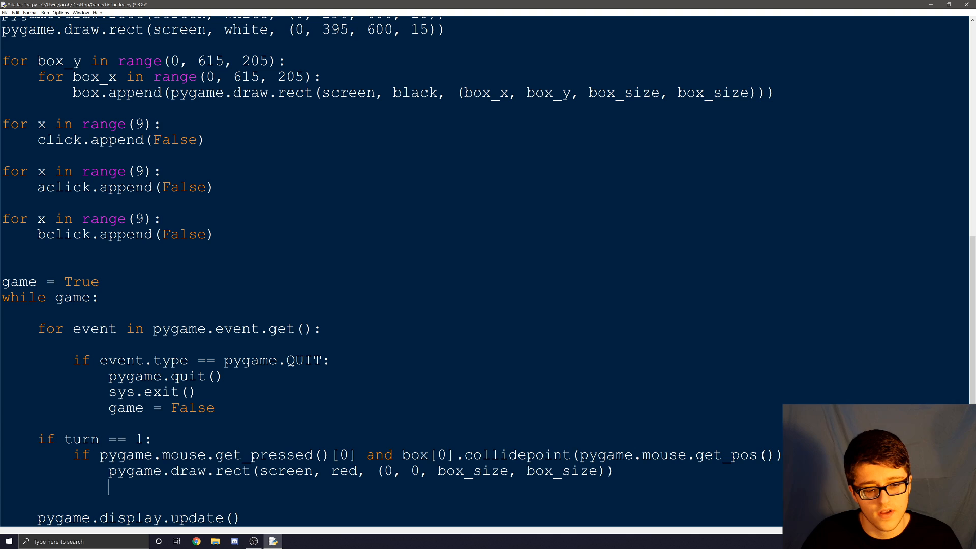
# - Set click[0] = True and aclick[0] = True after drawing the red square
pyautogui.write('click')
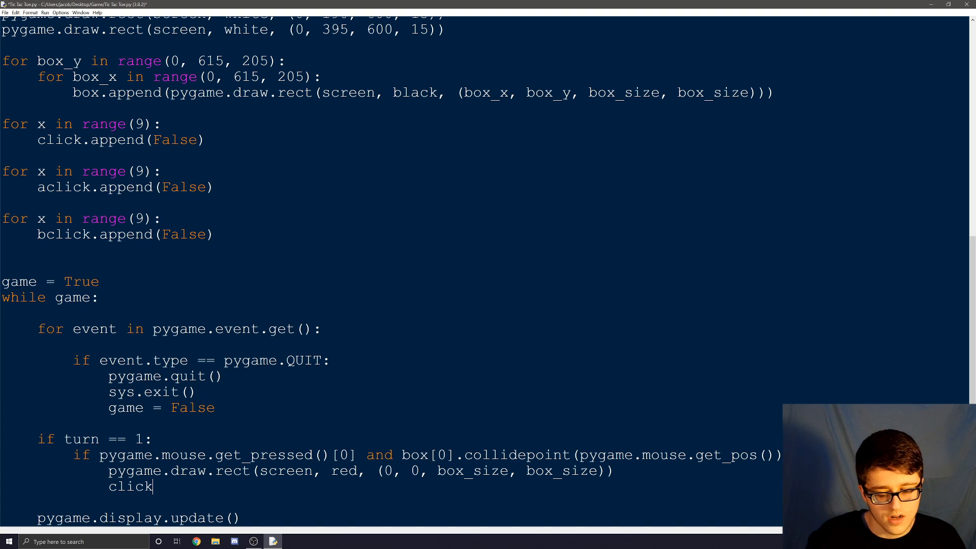
pyautogui.write('[0')
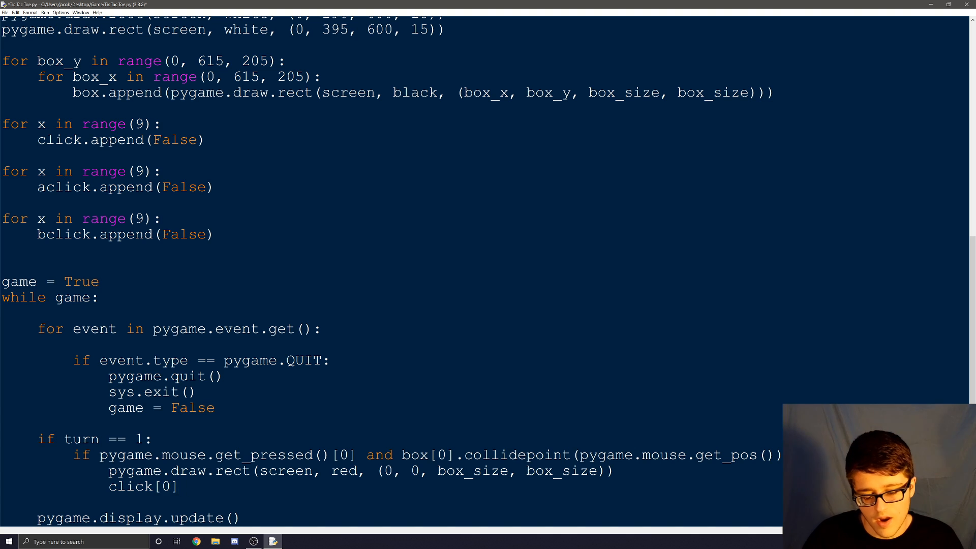
pyautogui.write('= True')
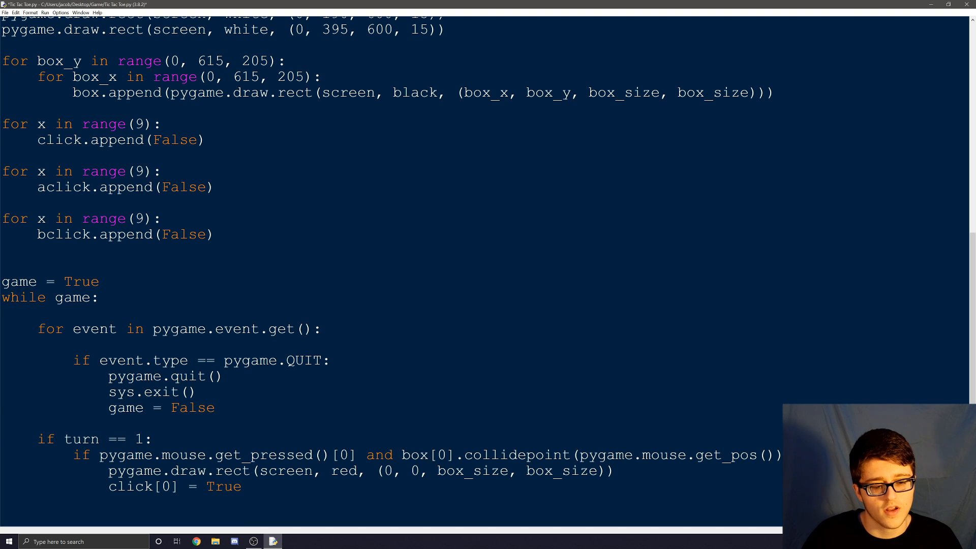
pyautogui.press('enter')
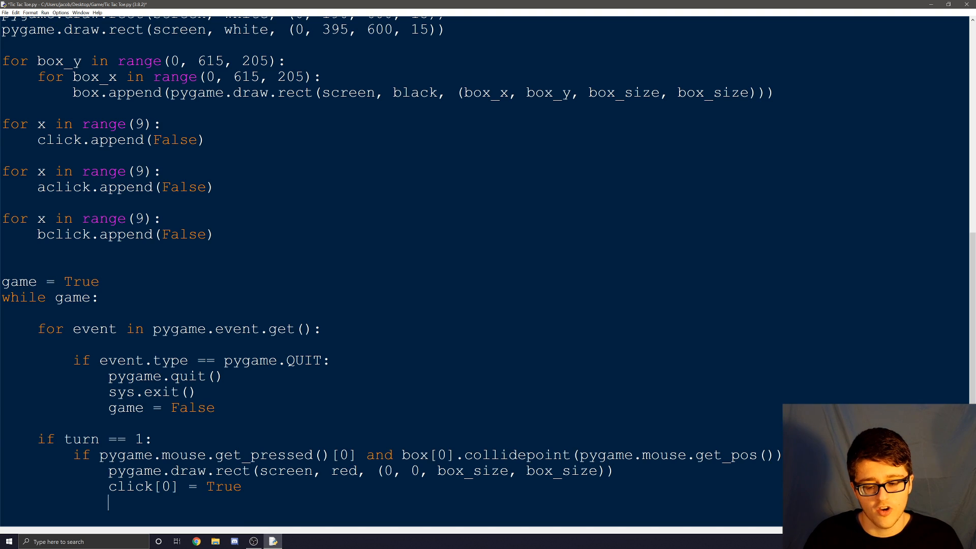
pyautogui.write('ac')
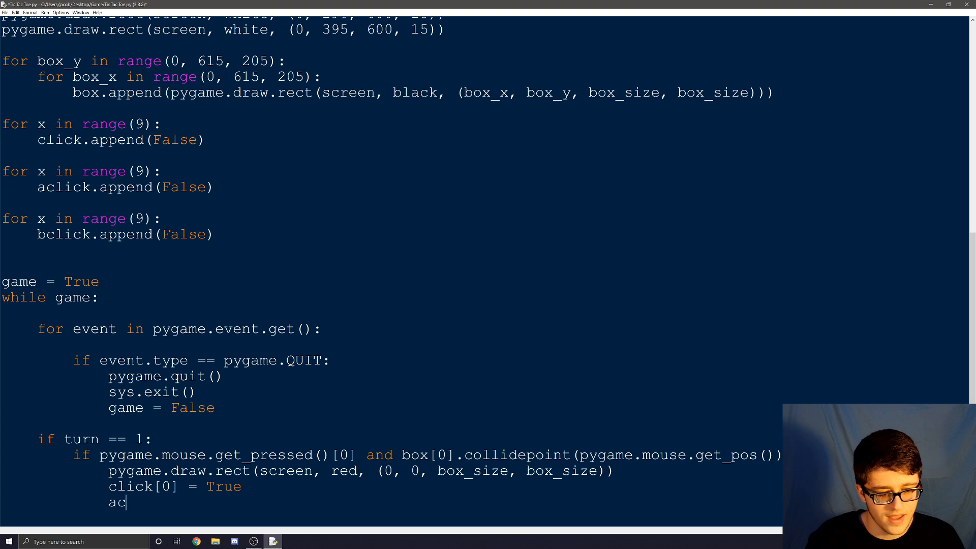
pyautogui.write('lick')
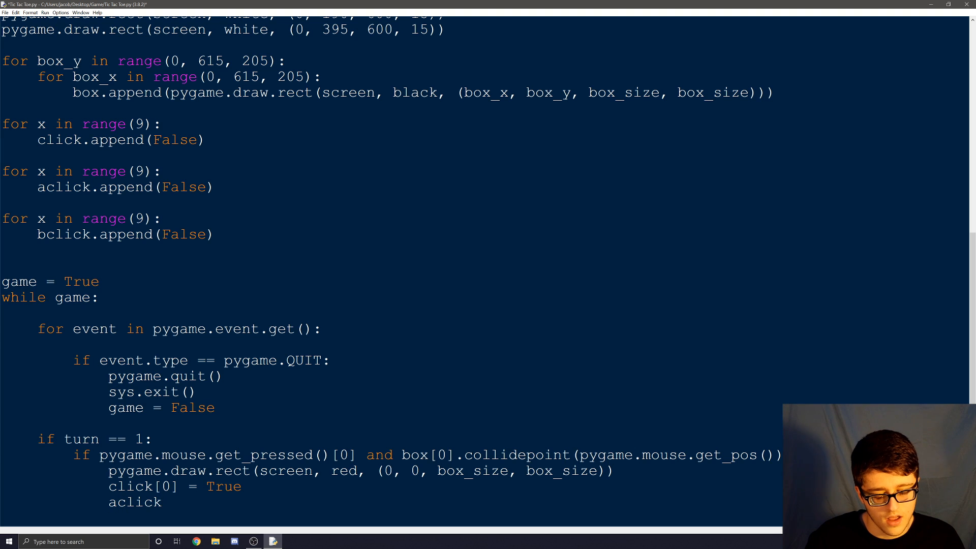
pyautogui.write('[0]')
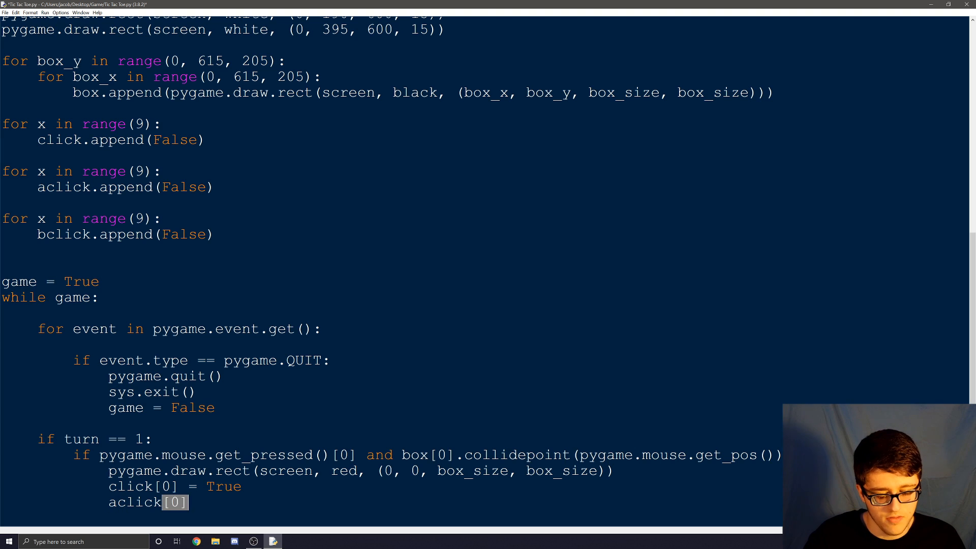
pyautogui.write('= True')
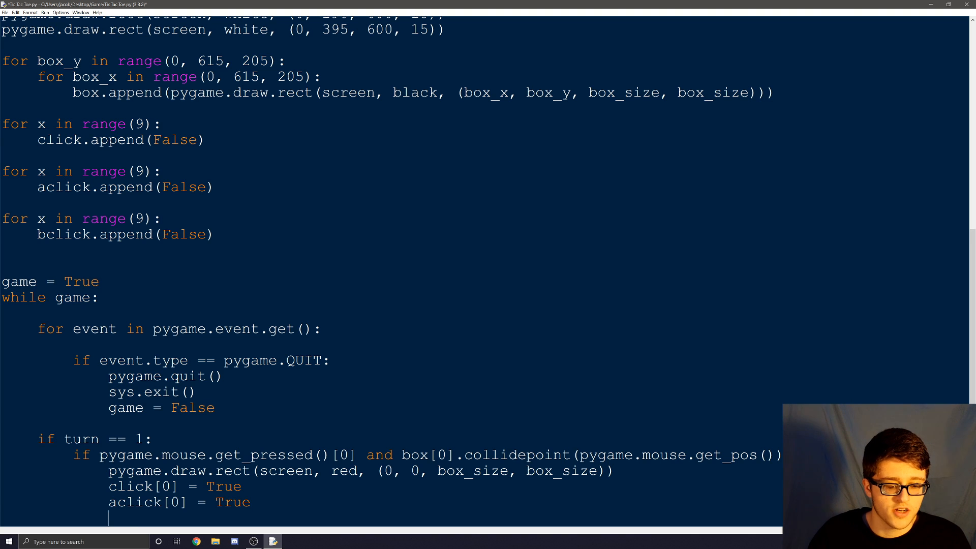
# - Hand the turn to player 2 with turn = 2
pyautogui.write('turn =')
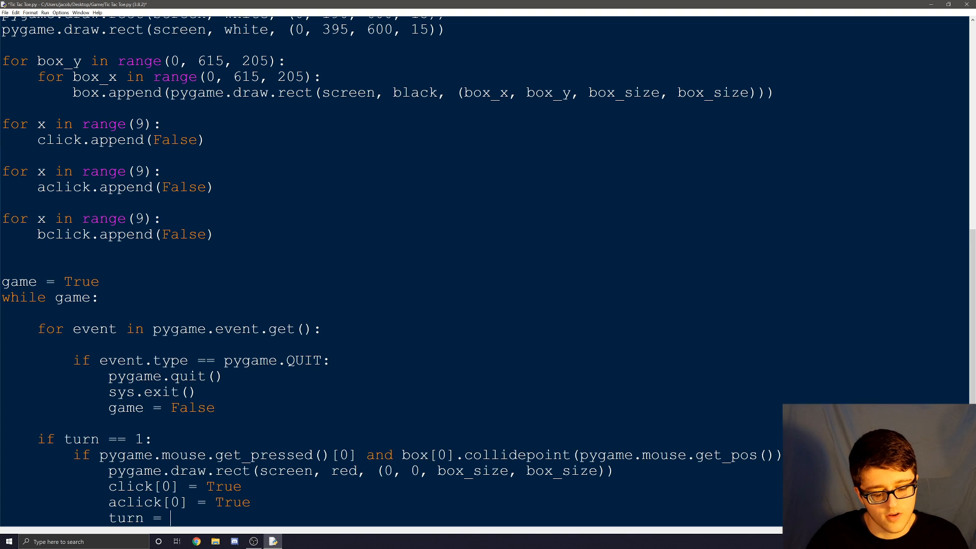
pyautogui.write('2')
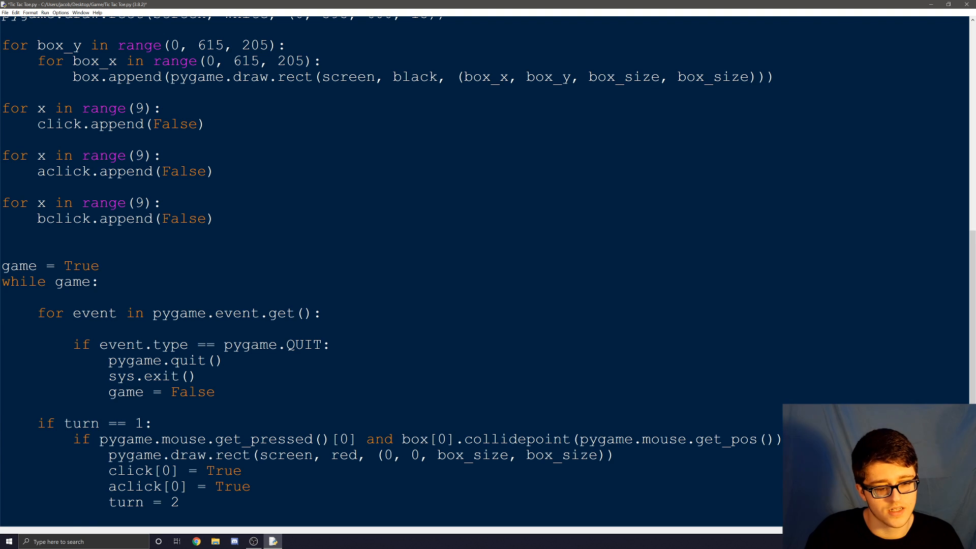
# - Begin a second check 'if pygame.mouse.get_pressed()[0] and' below turn = 2
pyautogui.write('if pyg')
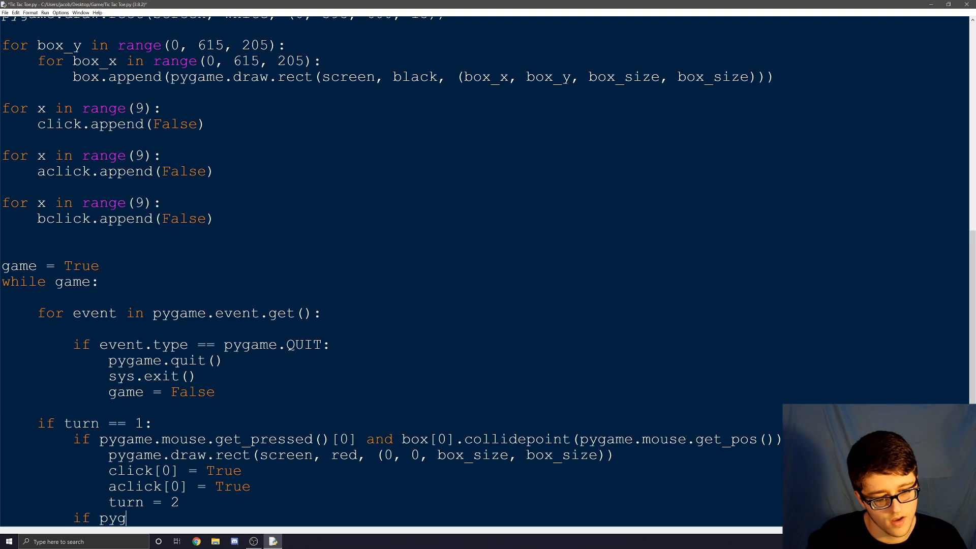
pyautogui.write('ame.mous')
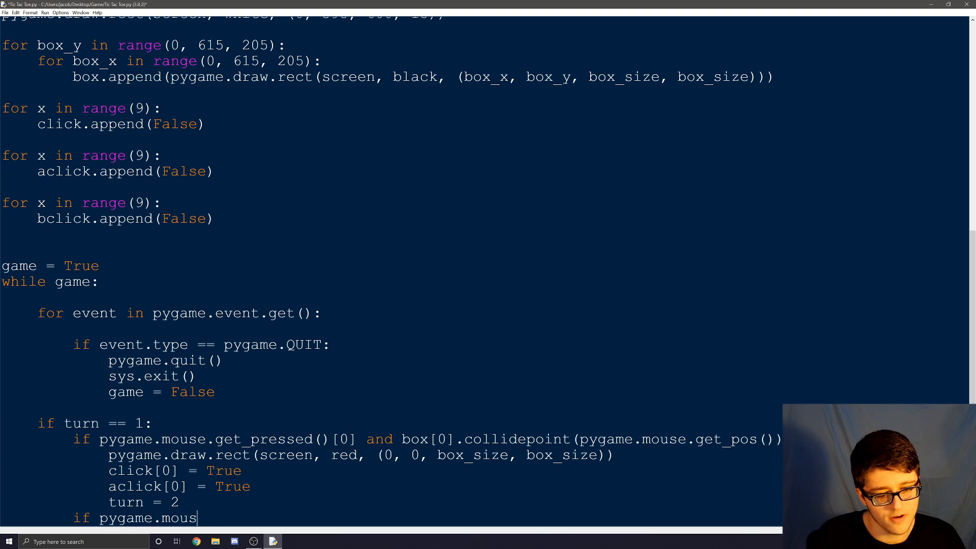
pyautogui.write('e.get_pressed(')
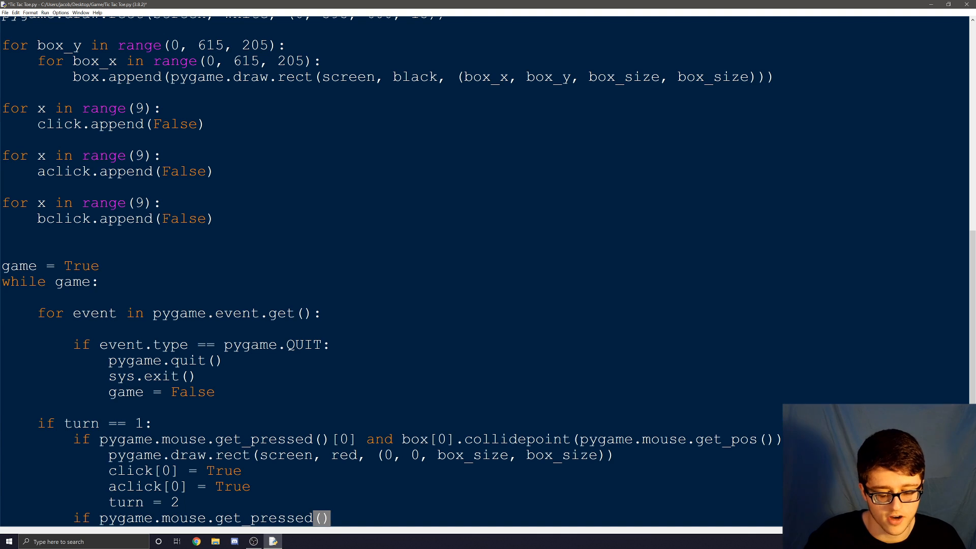
pyautogui.write('[0]')
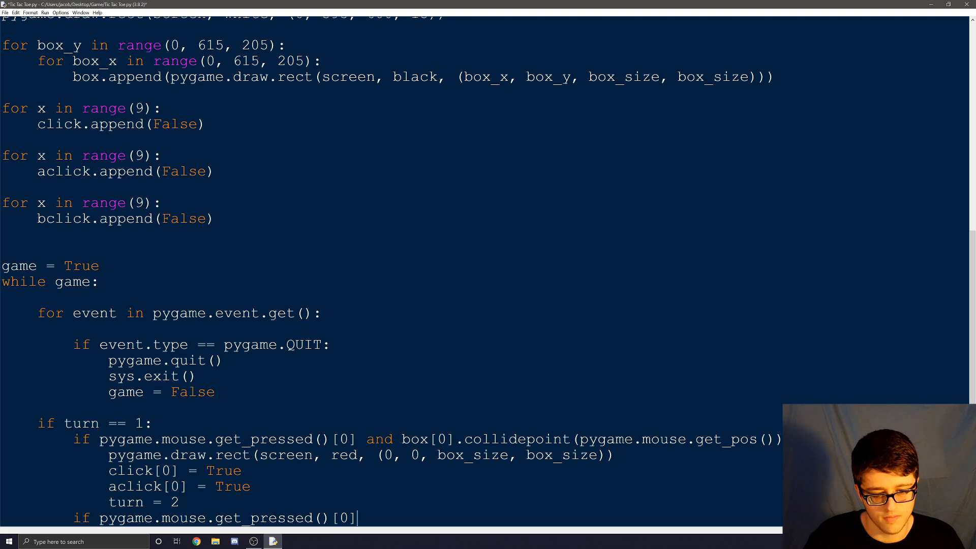
pyautogui.write('and')
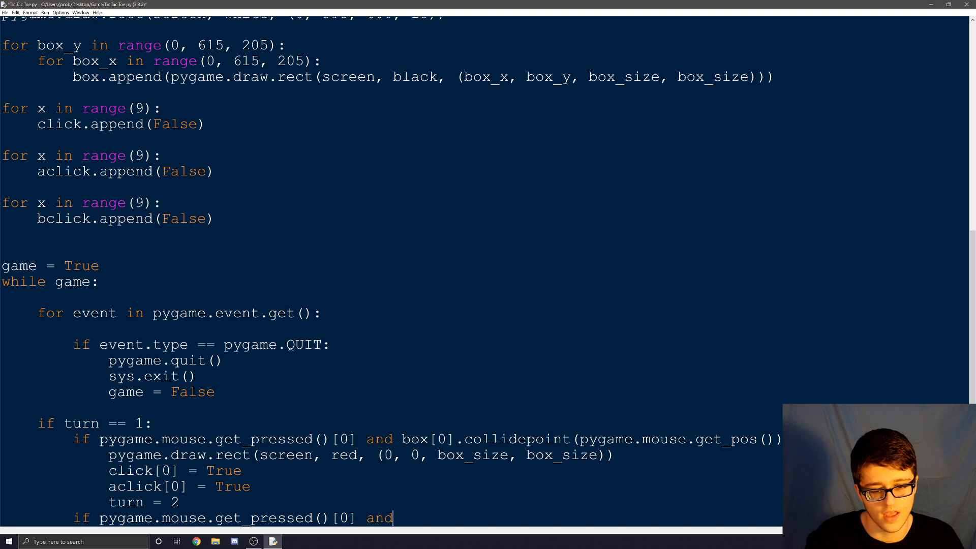
# - Continue with box[1].collidepoint(pygame. for the second grid box
pyautogui.write('box')
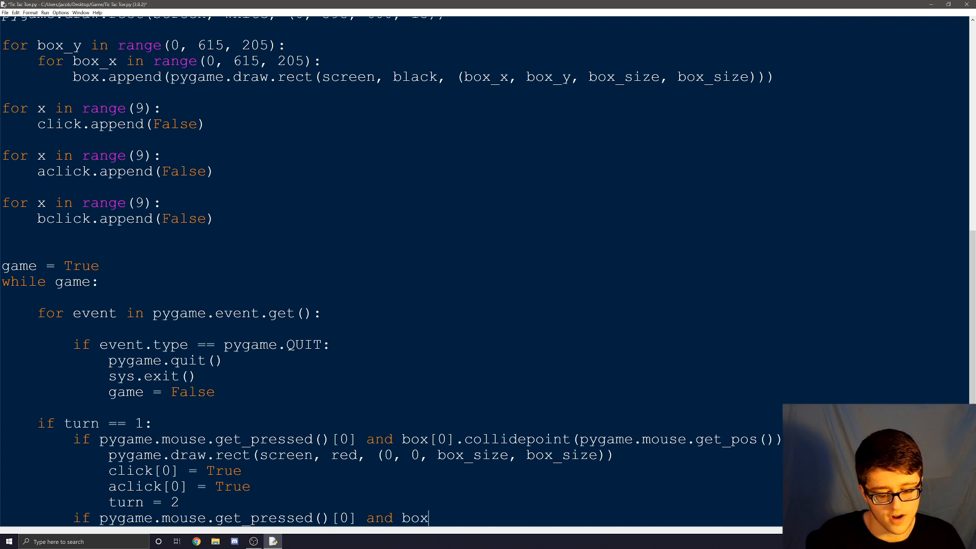
pyautogui.write('[')
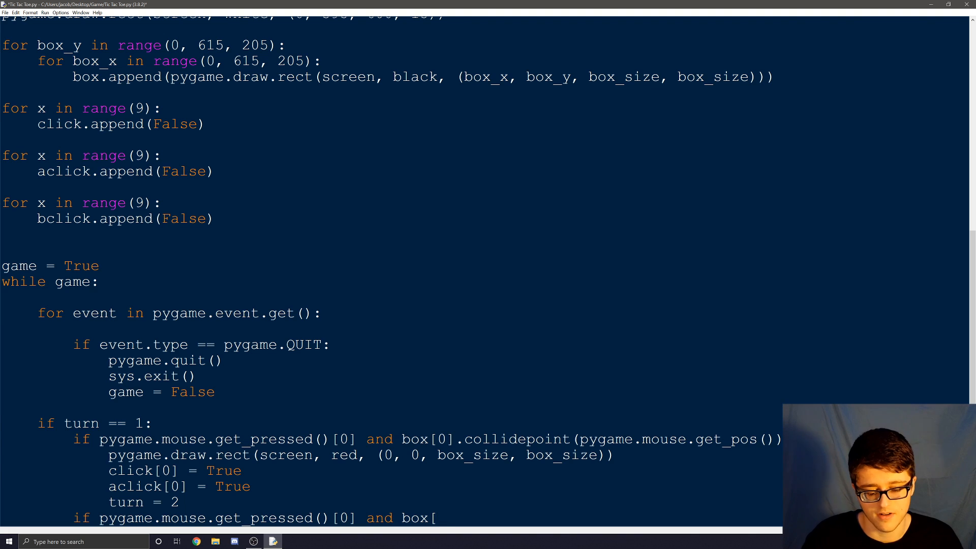
pyautogui.write('1]')
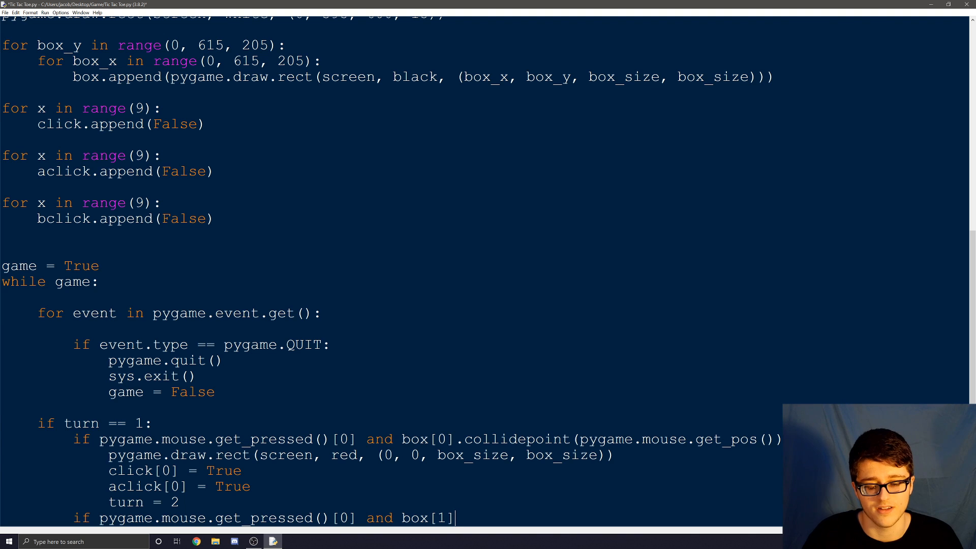
pyautogui.write('.co')
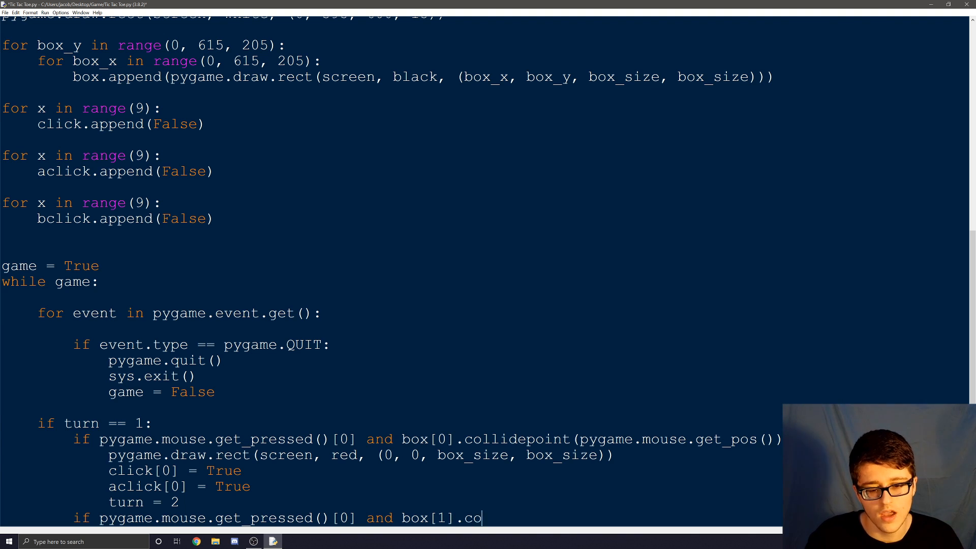
pyautogui.write('llidepoint')
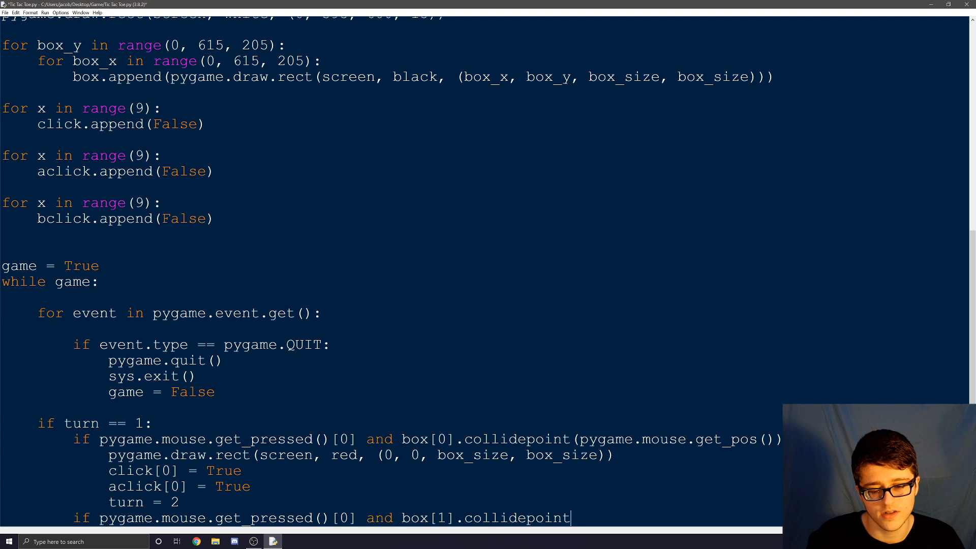
pyautogui.write('(')
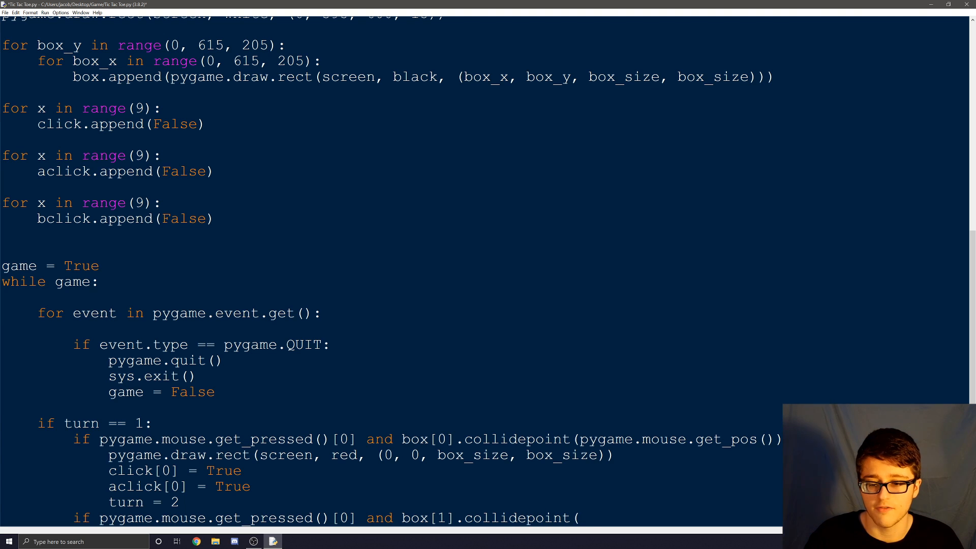
pyautogui.write('pyh')
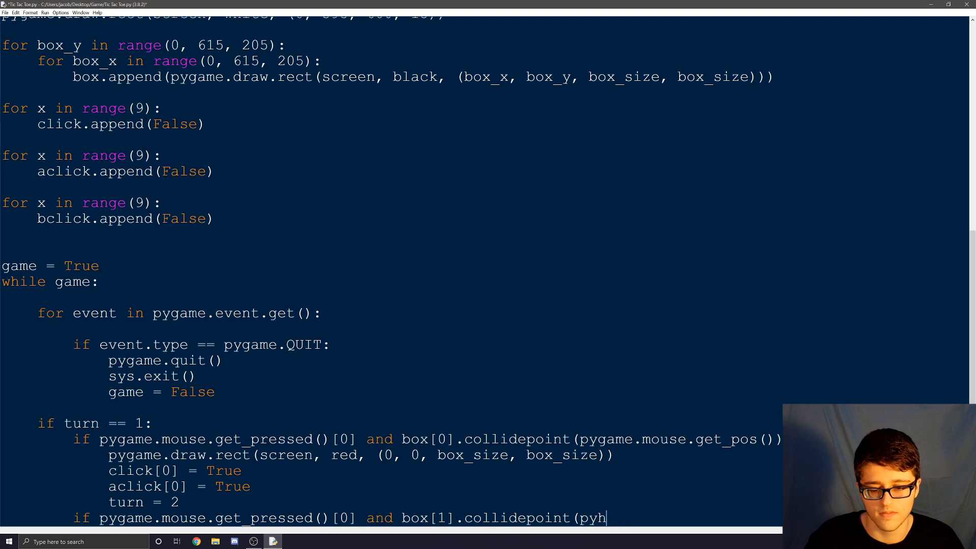
pyautogui.write('game.')
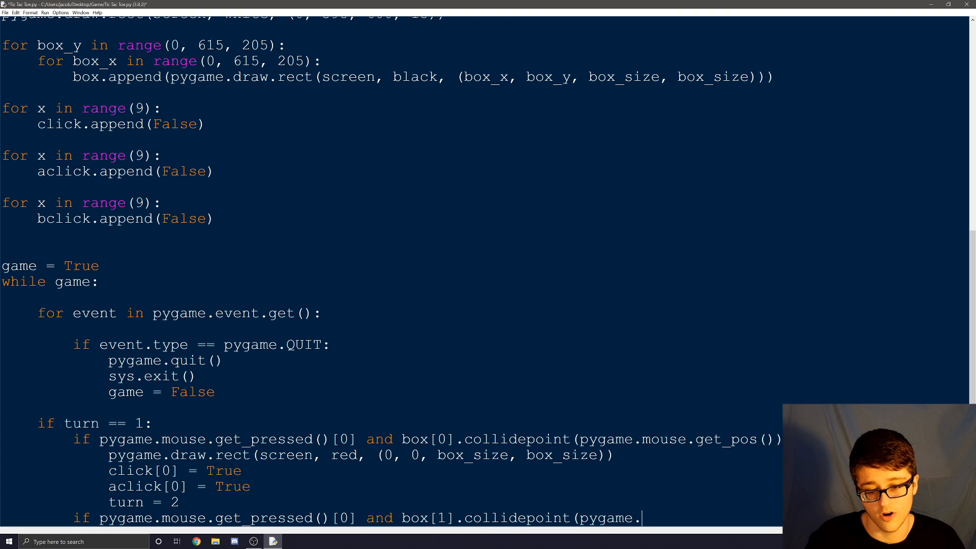
# - Complete the box[1] condition and draw its red rect with pygame.draw.rect(screen, red, ...box_size, box_size)
pyautogui.write('mouse.get_pos(')
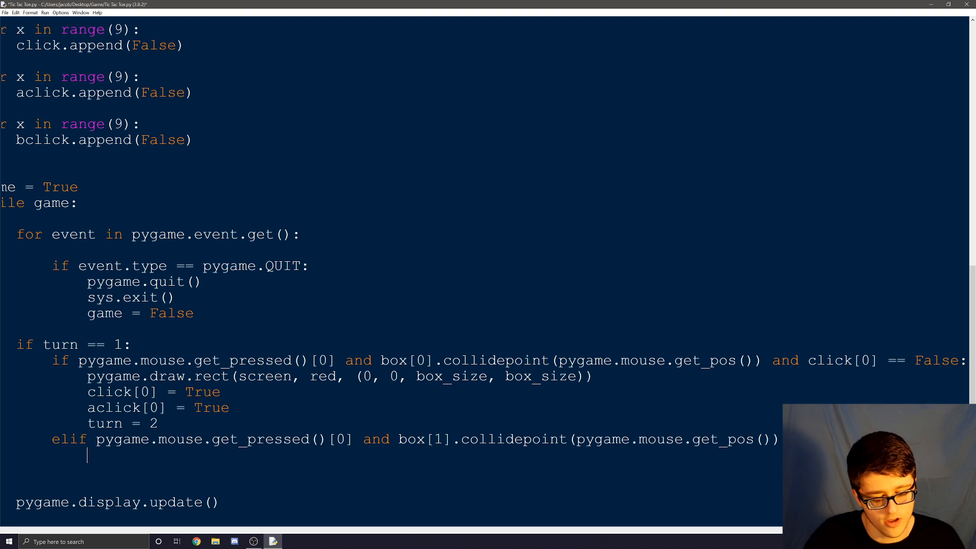
pyautogui.write('pygame.draw.rec')
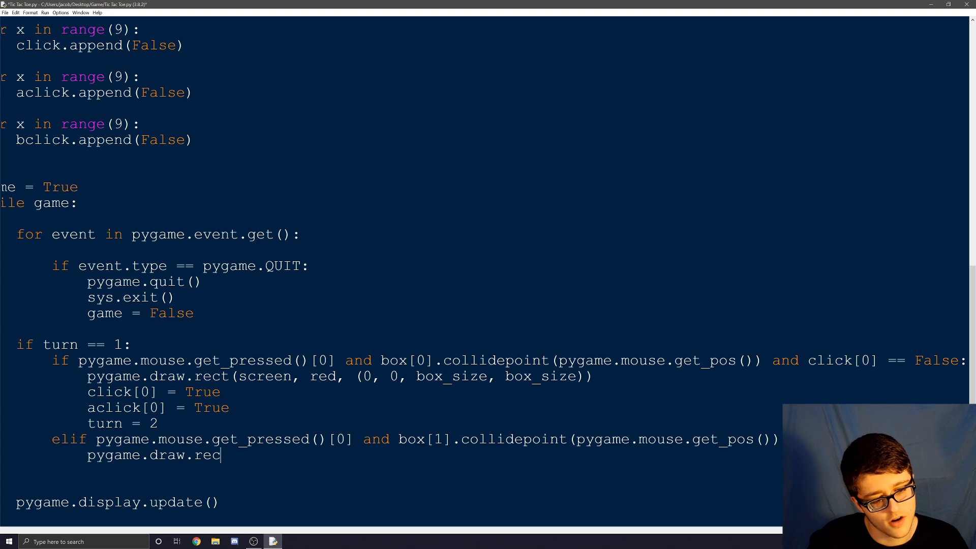
pyautogui.write('t(scre')
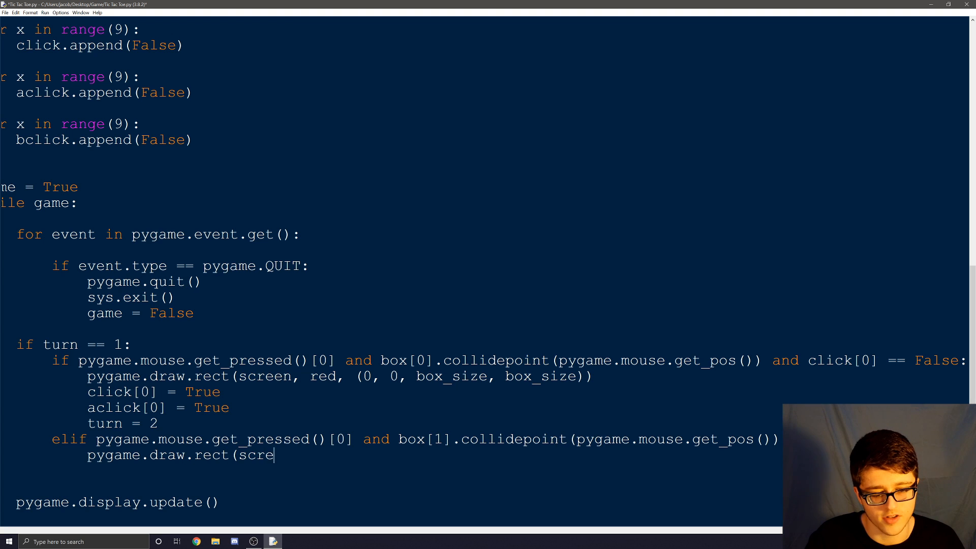
pyautogui.write('en, red')
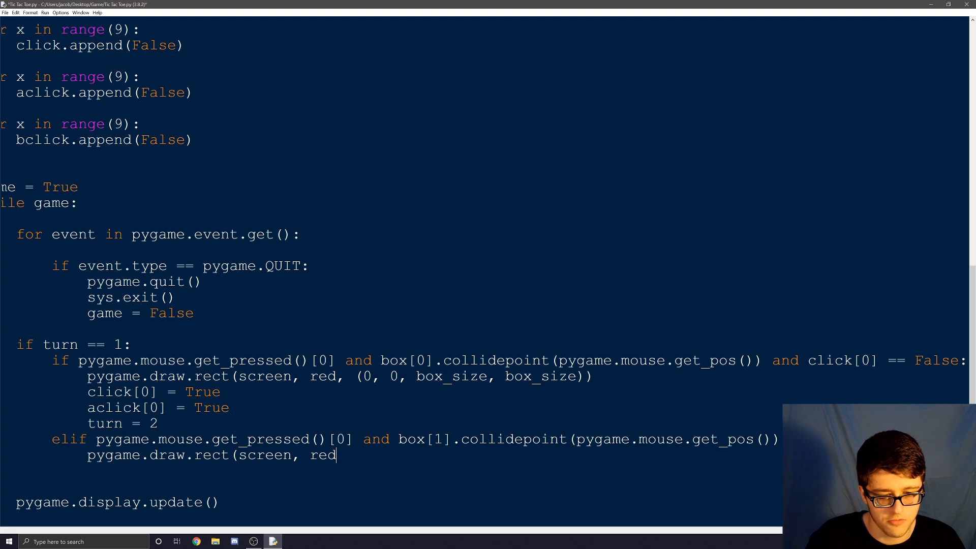
pyautogui.write(', (')
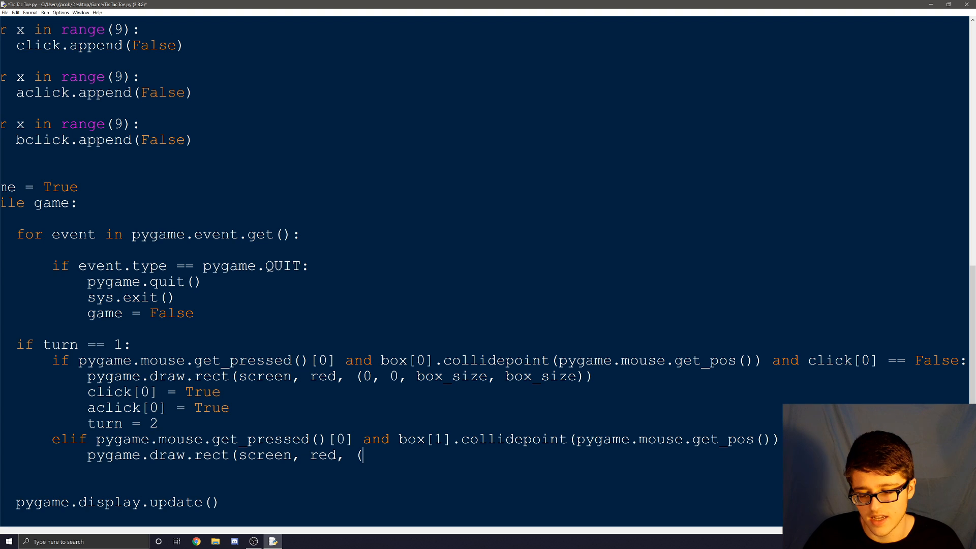
pyautogui.write('205, 0')
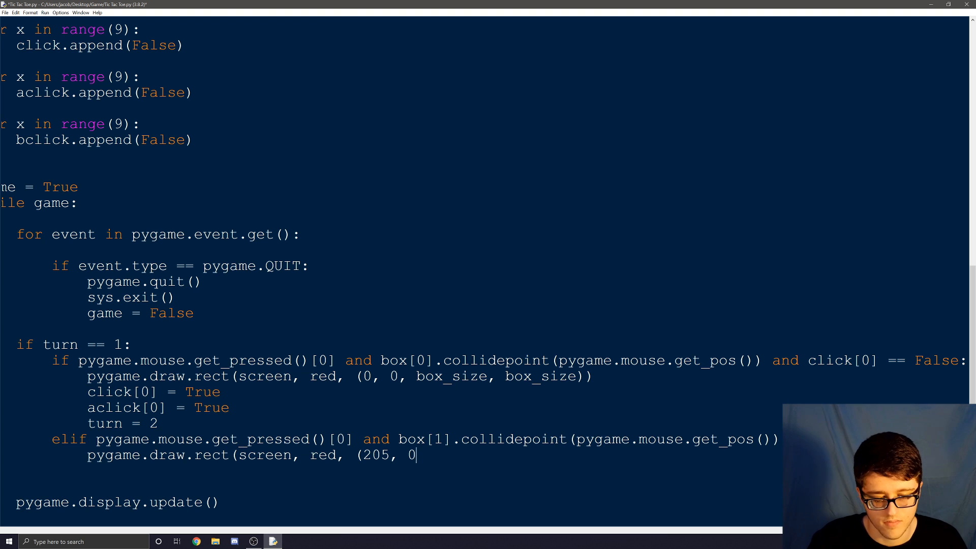
pyautogui.write('box')
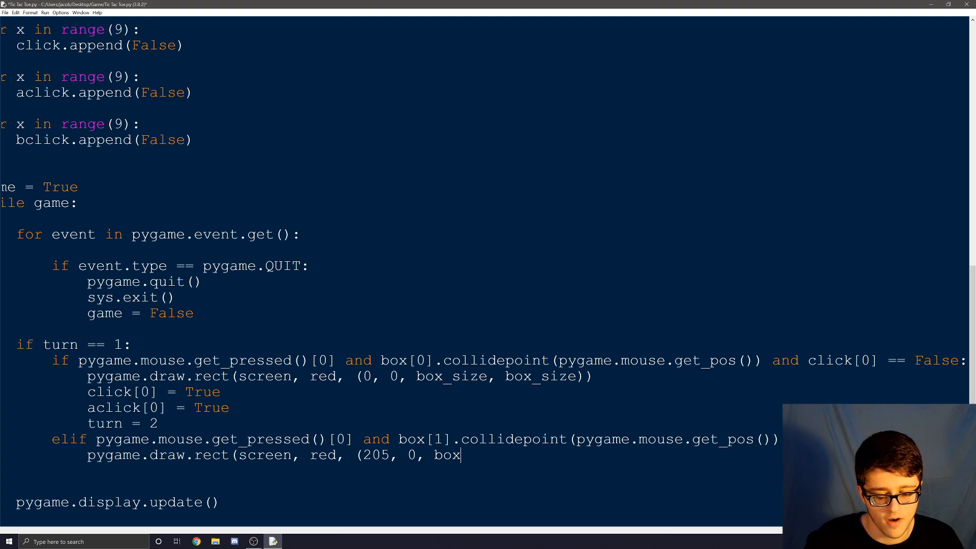
pyautogui.write('_size')
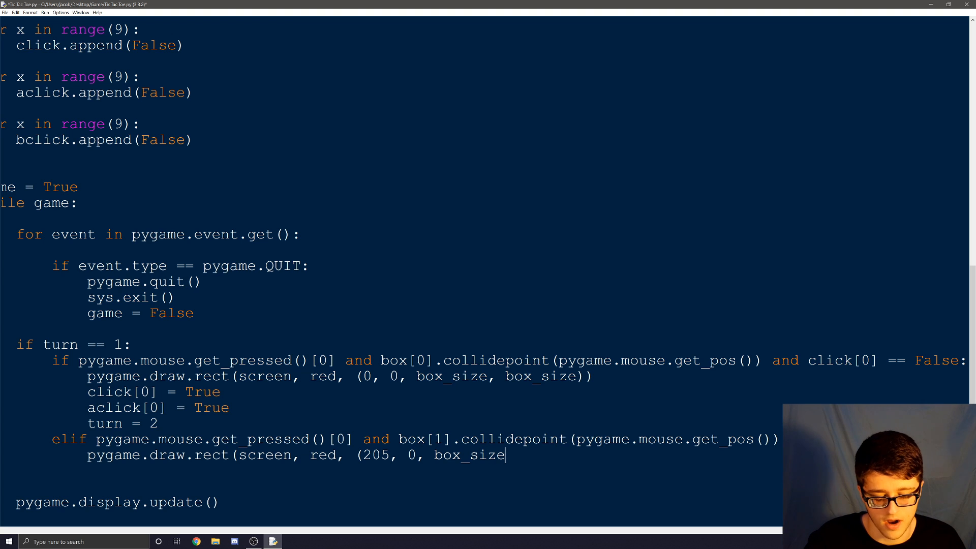
pyautogui.write(', box_')
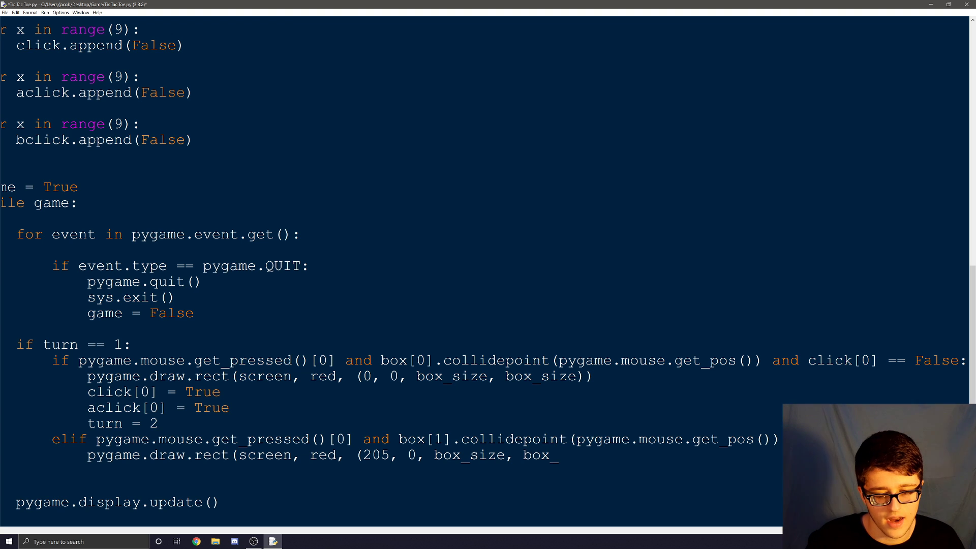
pyautogui.write('_size')
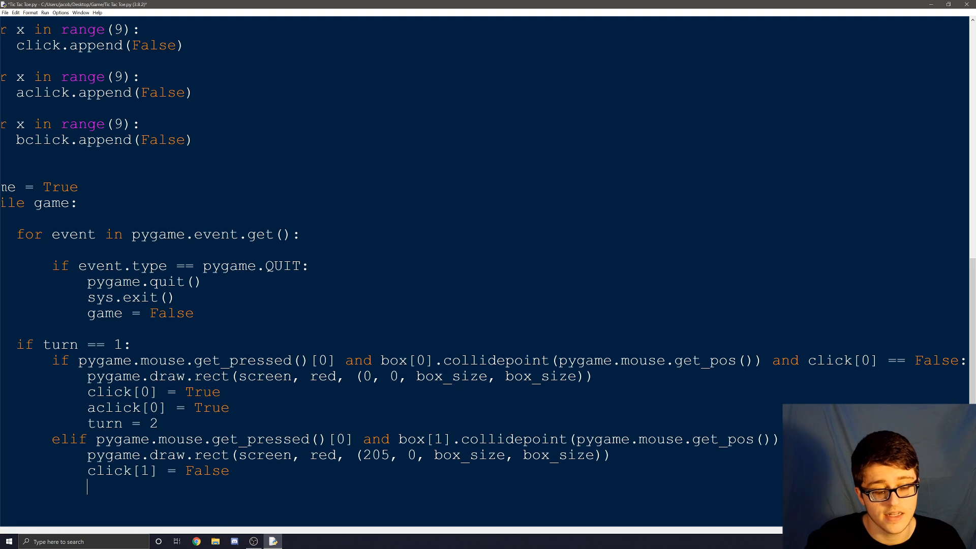
# - Mark aclick and click True and pass the turn, repeating the branch for boxes 1–8
pyautogui.write('aclick[1] =')
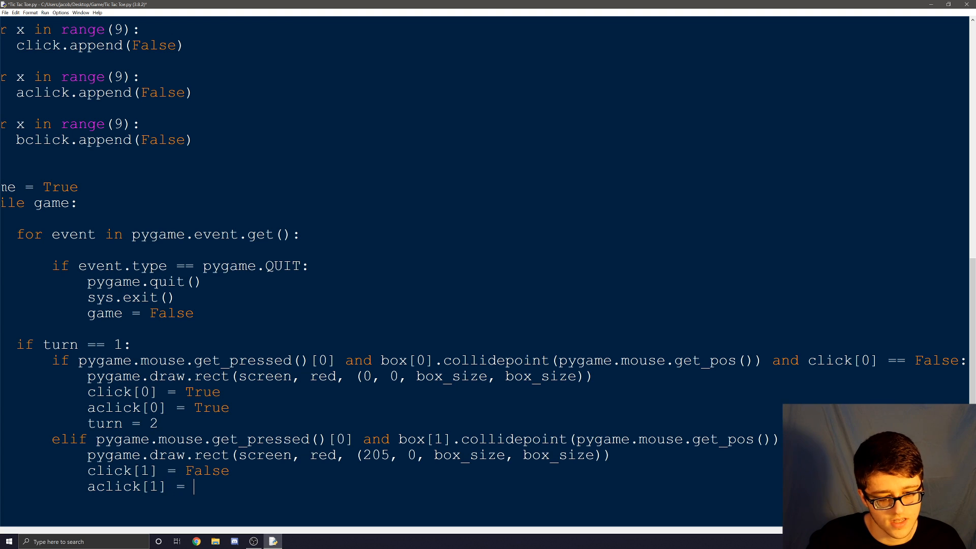
pyautogui.write('True')
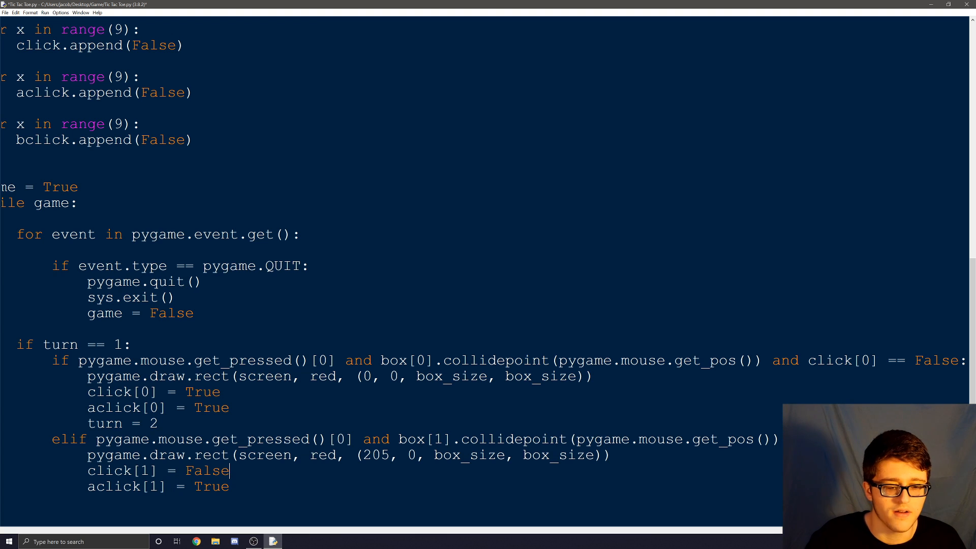
pyautogui.write('True')
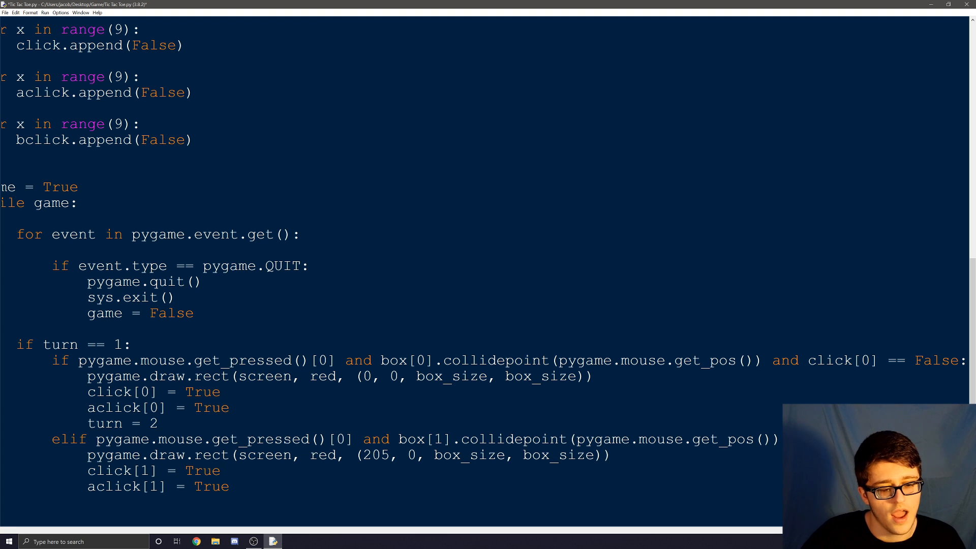
pyautogui.write('turn = 2')
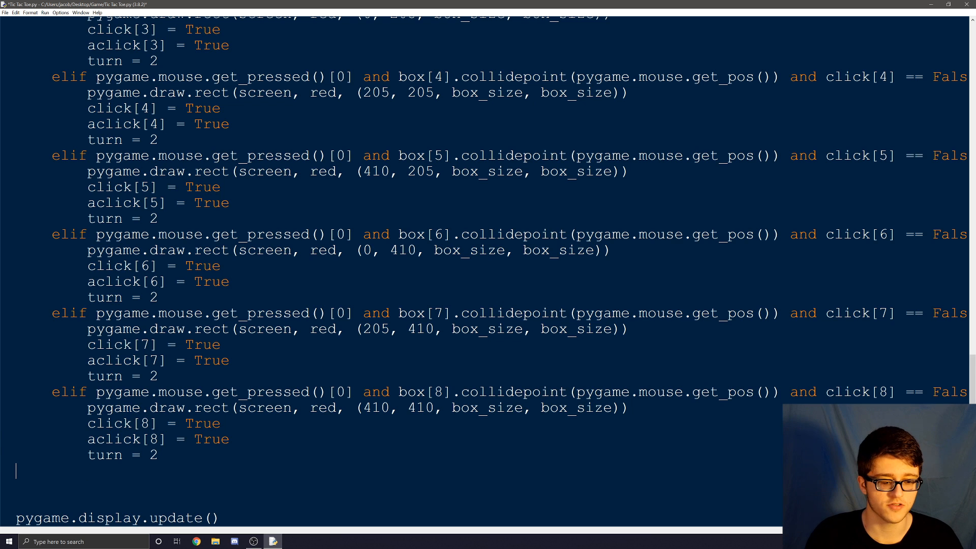
# - Add 'elif turn == 2:' after the turn 1 block and select the turn 1 box code to copy
pyautogui.write('elif')
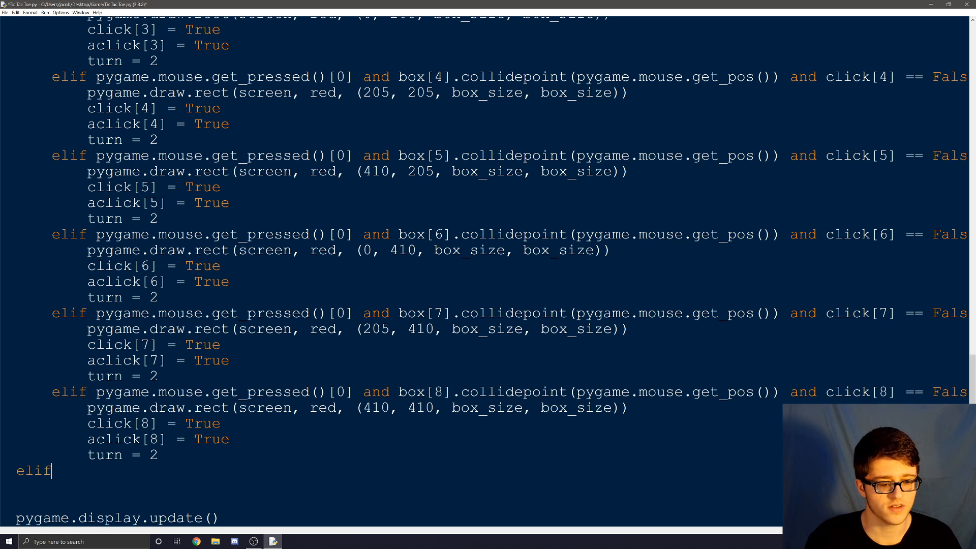
pyautogui.write('turn')
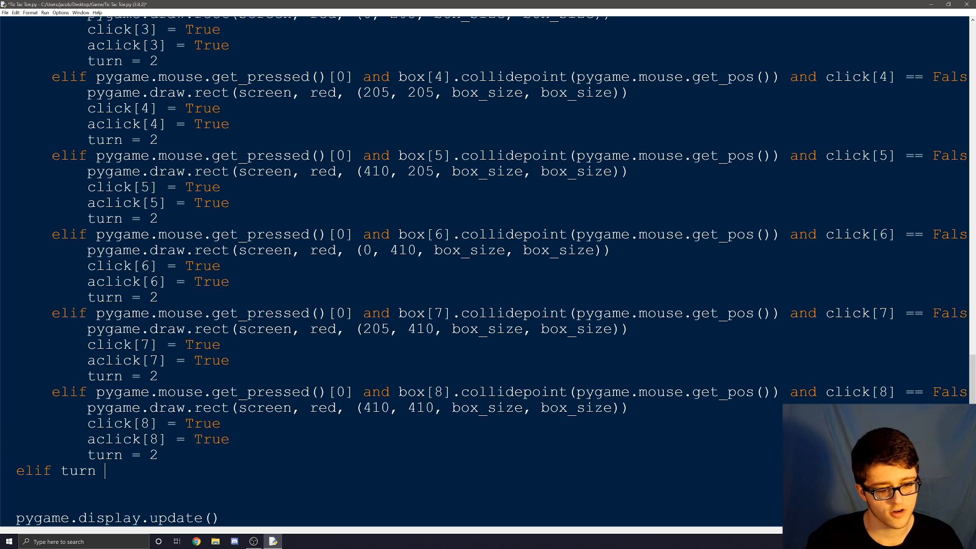
pyautogui.write('==')
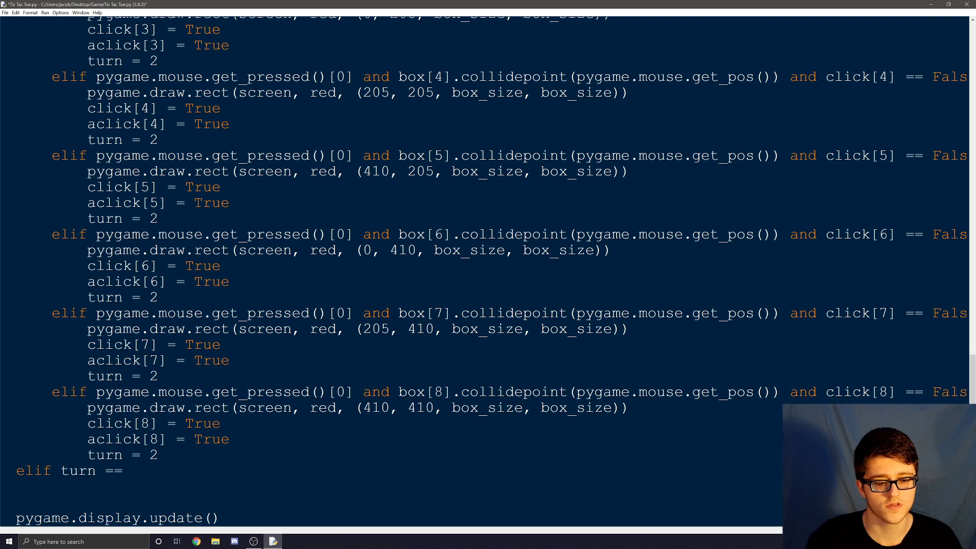
pyautogui.write('2:')
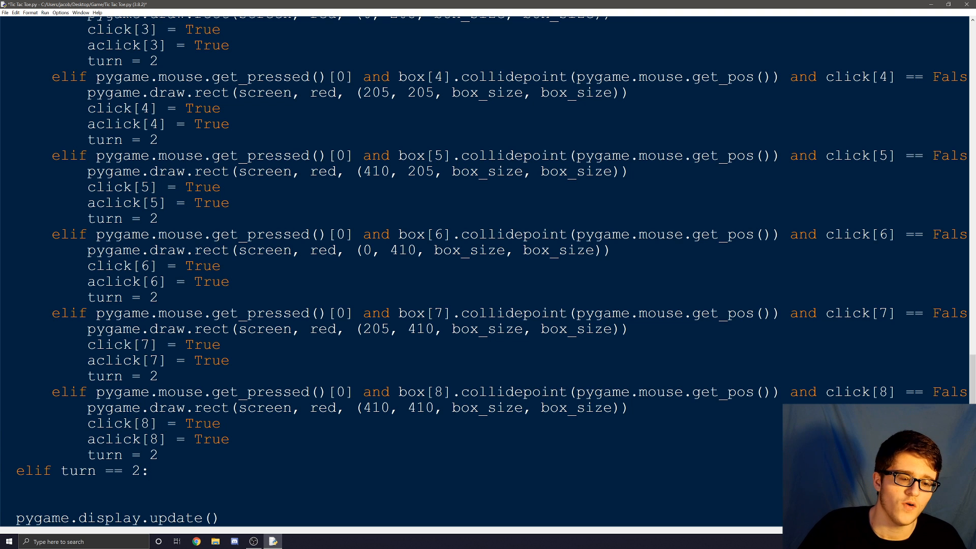
pyautogui.moveTo(123, 219); pyautogui.dragTo(158, 456)
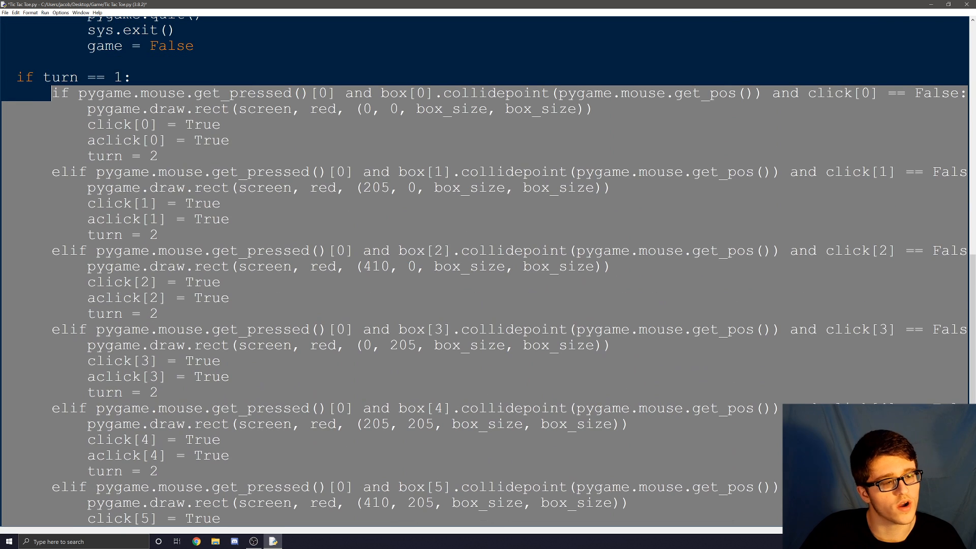
# - Replace the 'red' colours in the pasted turn 2 box code with green
pyautogui.scroll(-3)
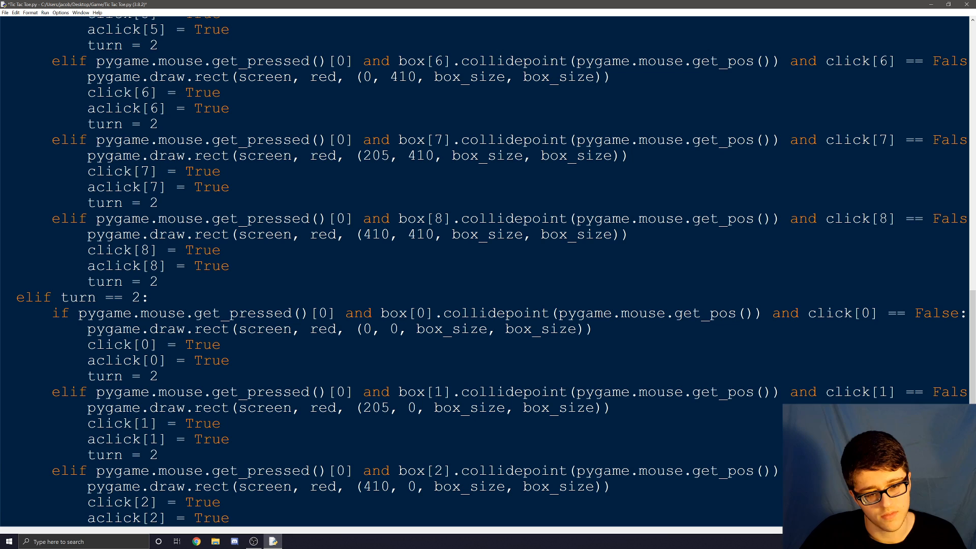
pyautogui.doubleClick(865, 313)
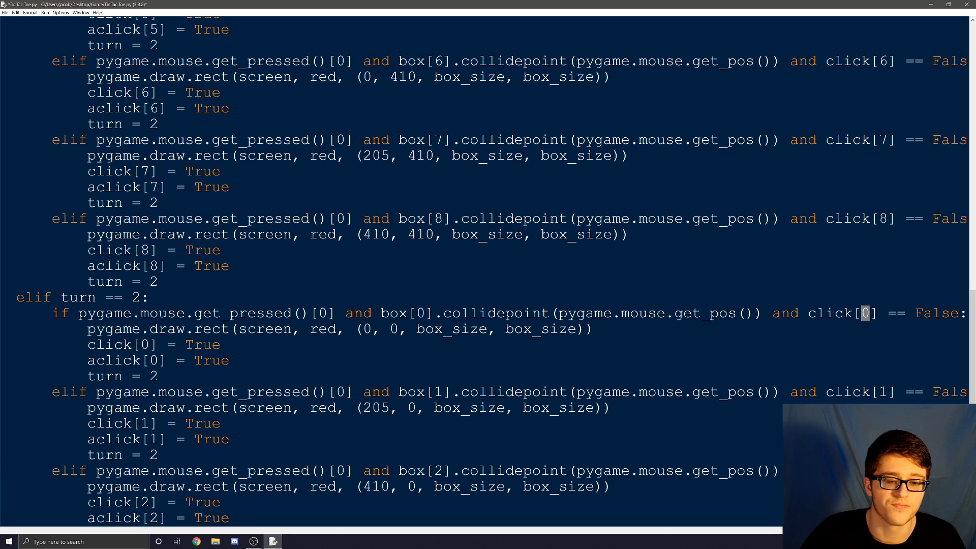
pyautogui.doubleClick(323, 329)
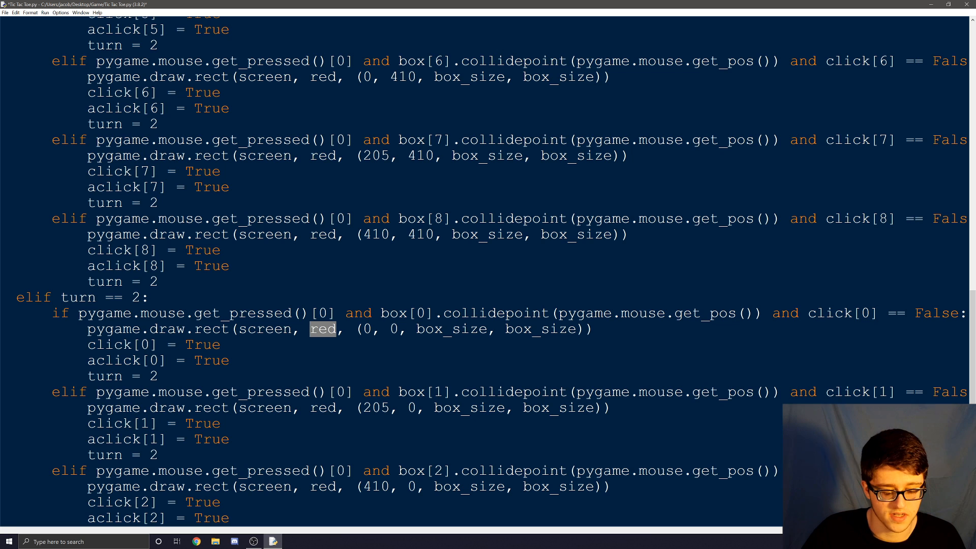
pyautogui.write('green')
pyautogui.click(157, 360)
pyautogui.write('b')
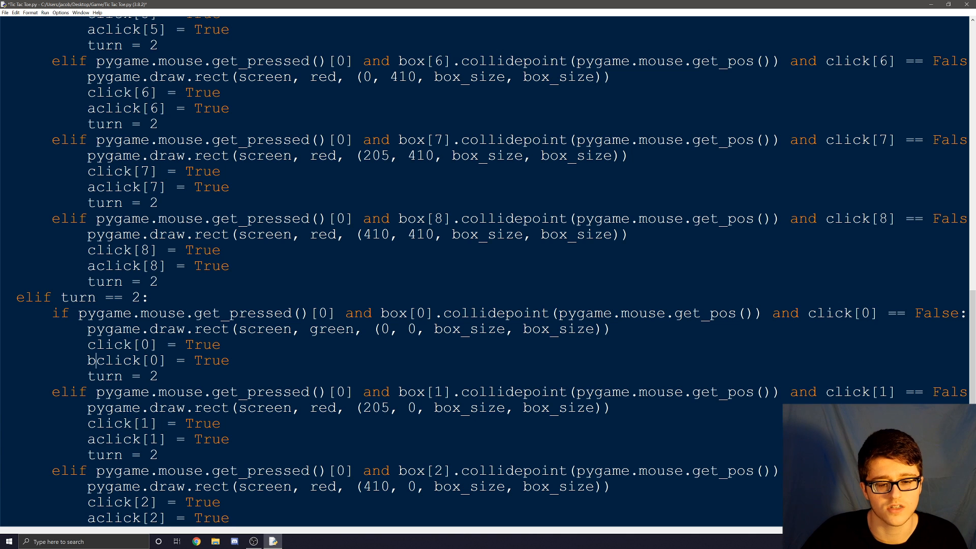
pyautogui.doubleClick(324, 408)
pyautogui.write('green')
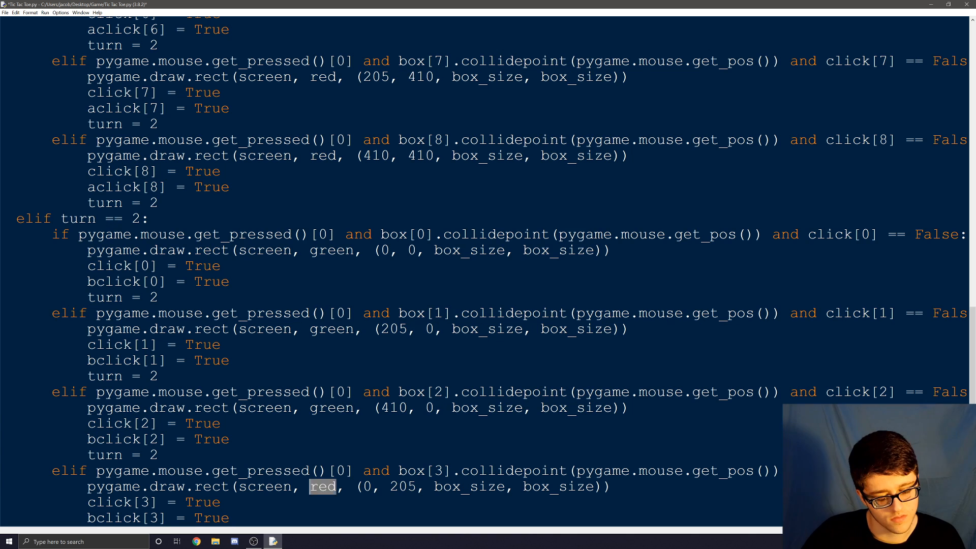
pyautogui.scroll(-3)
pyautogui.write('green')
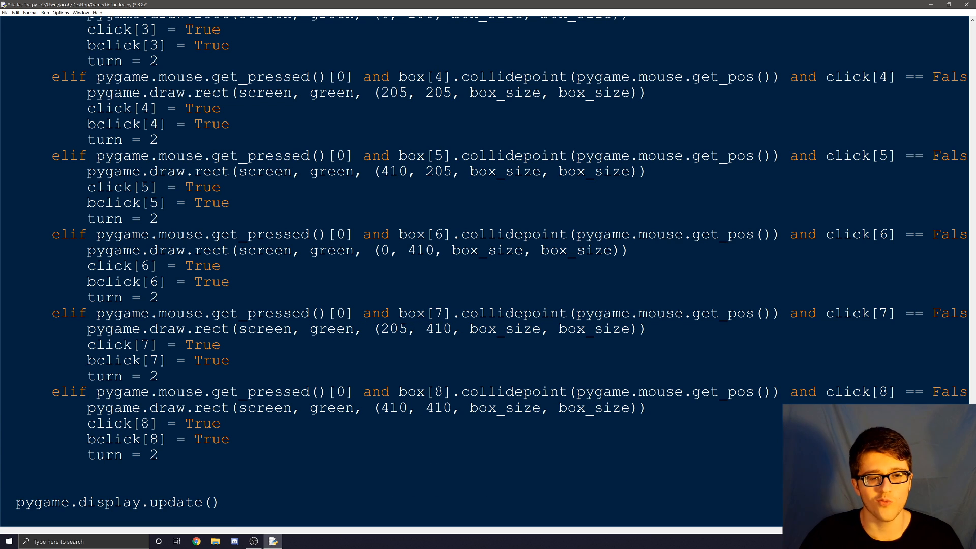
# - Change each 'turn = 2' in the turn 2 block to 'turn = 1', then save and run the script
pyautogui.click(87, 439)
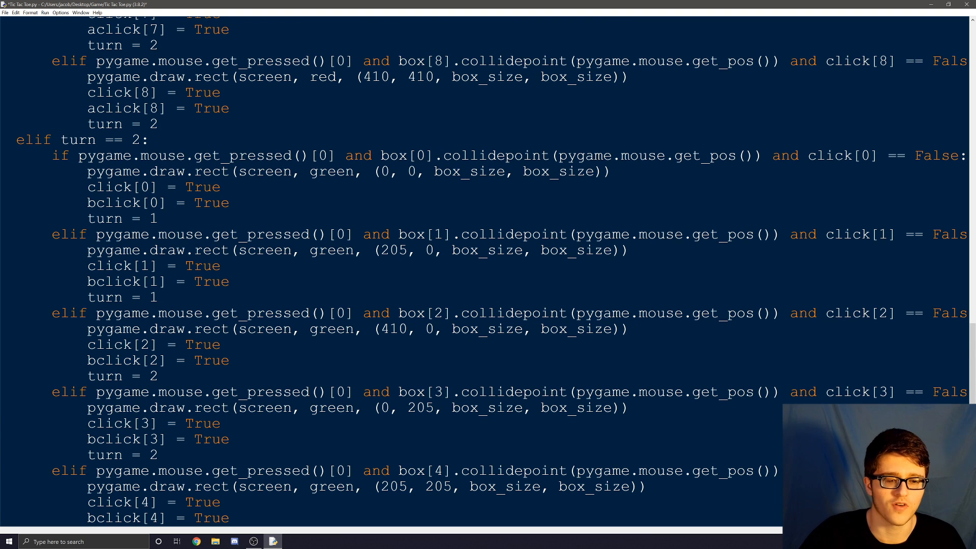
pyautogui.scroll(-3)
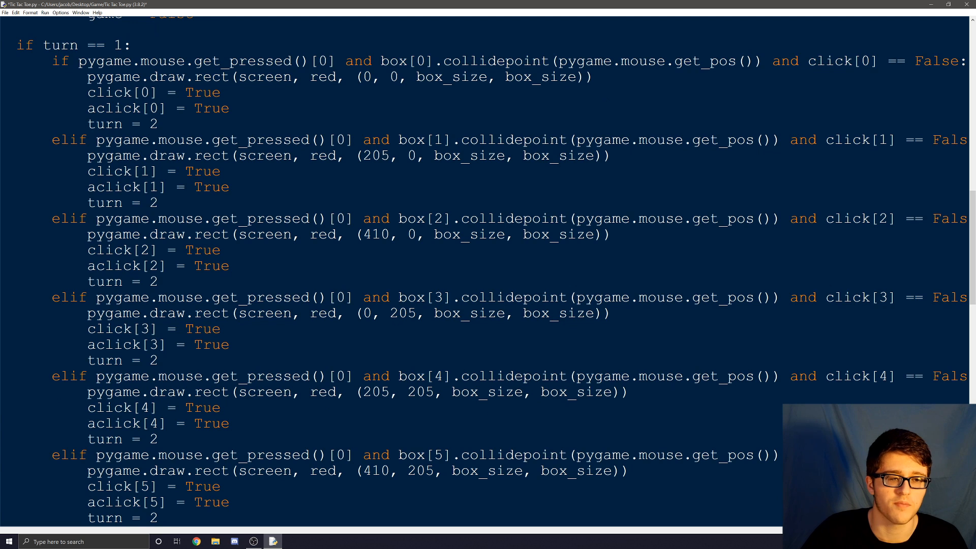
pyautogui.scroll(-3)
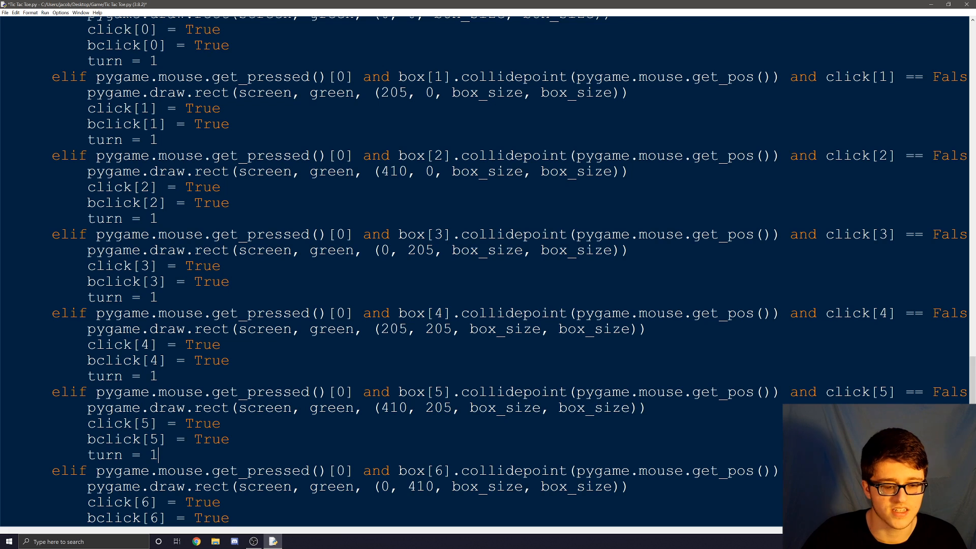
pyautogui.scroll(-3)
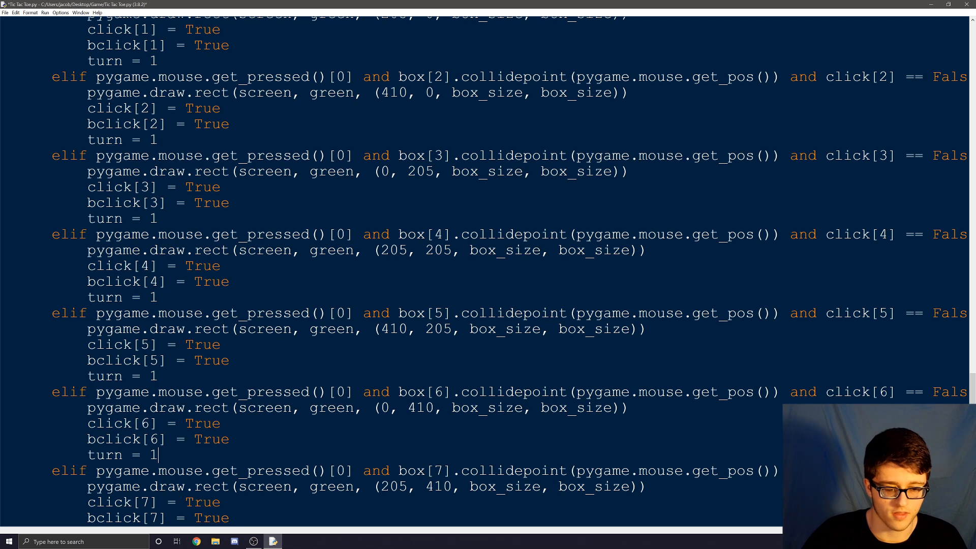
pyautogui.scroll(-3)
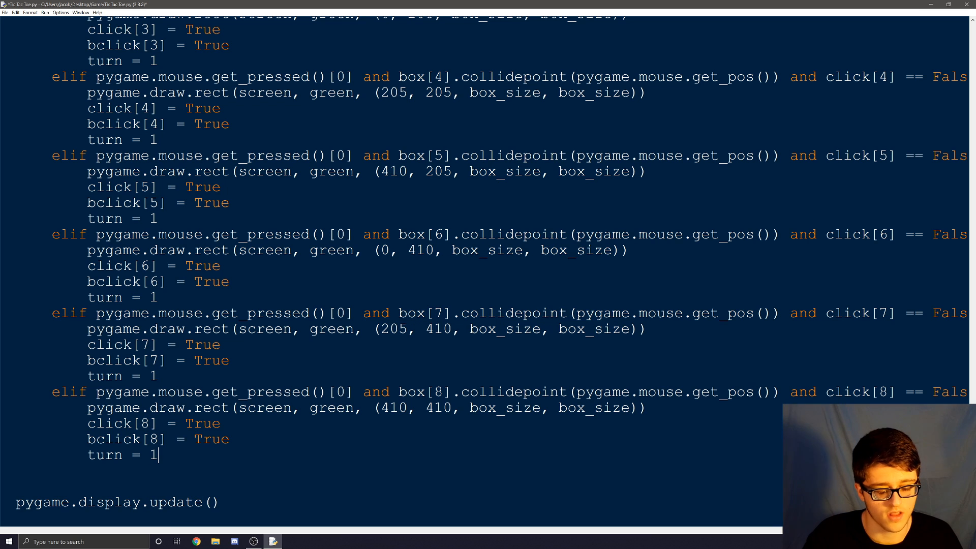
pyautogui.press('ctrl+s')
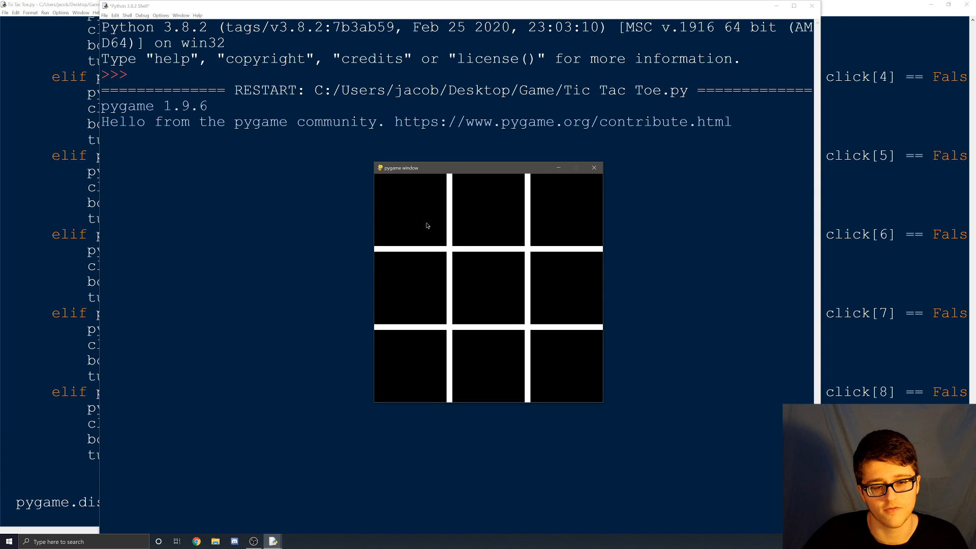
# - Claim six boxes alternately so the left column fills red and the middle column fills green
pyautogui.click(410, 210)
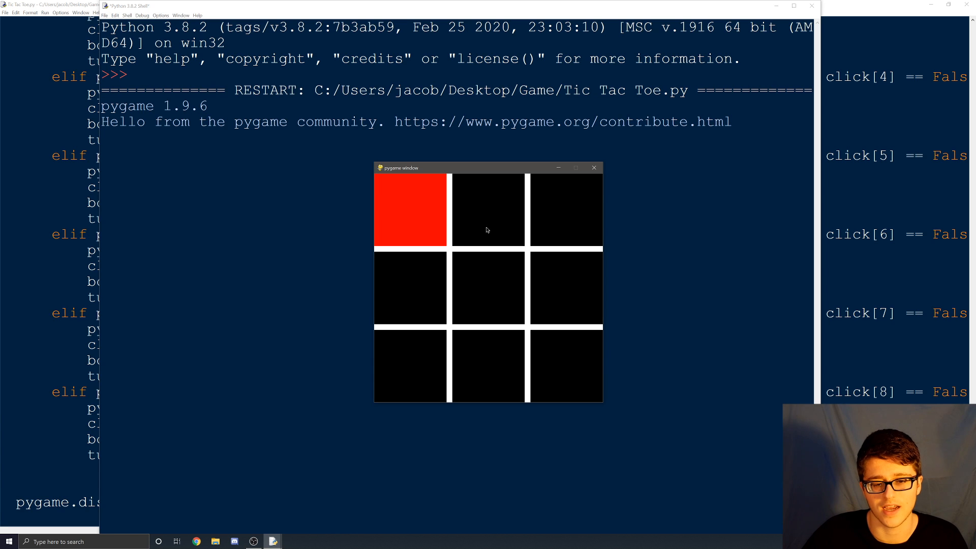
pyautogui.click(488, 209)
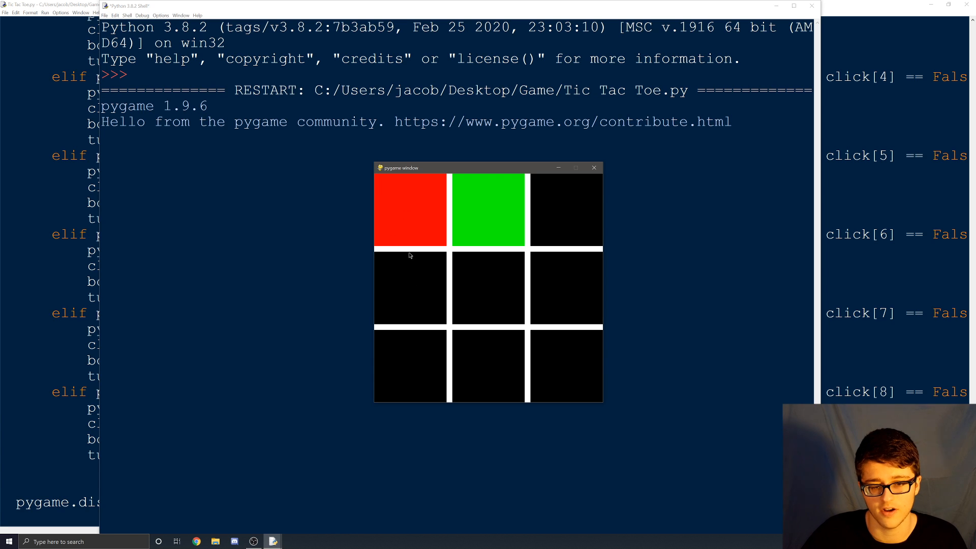
pyautogui.click(411, 288)
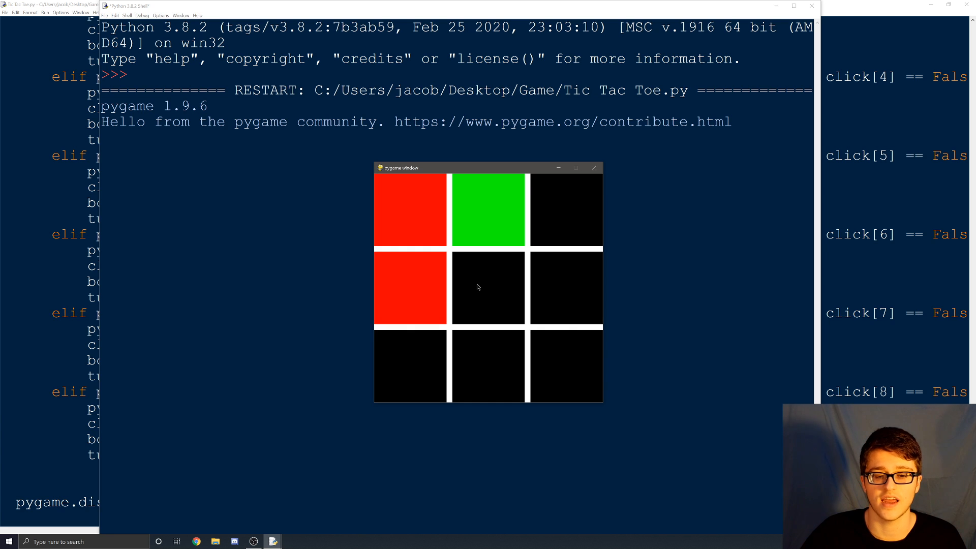
pyautogui.click(488, 287)
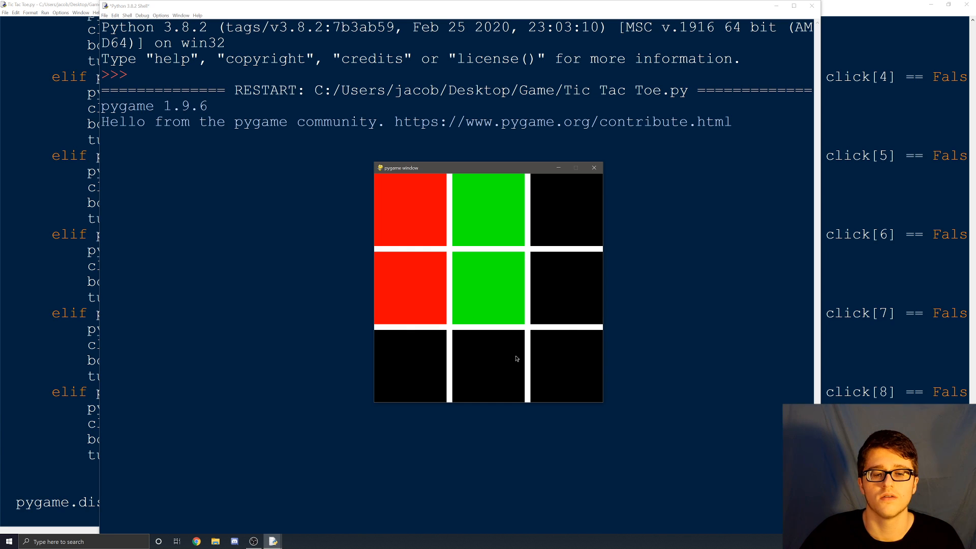
pyautogui.click(411, 365)
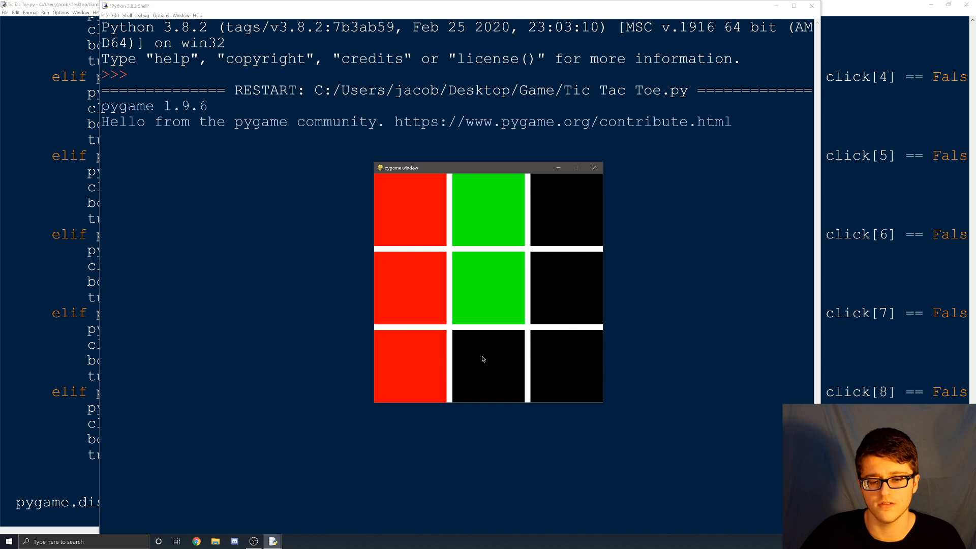
pyautogui.click(483, 366)
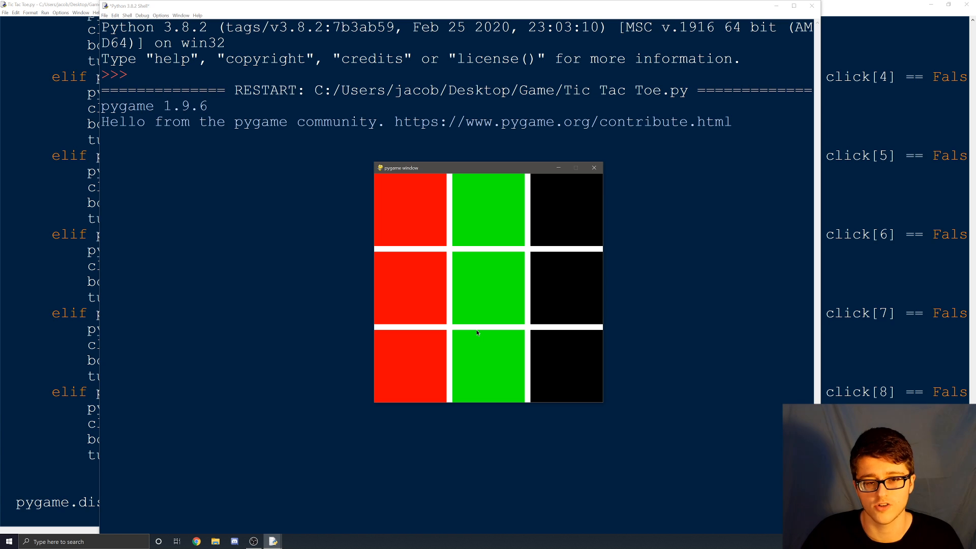